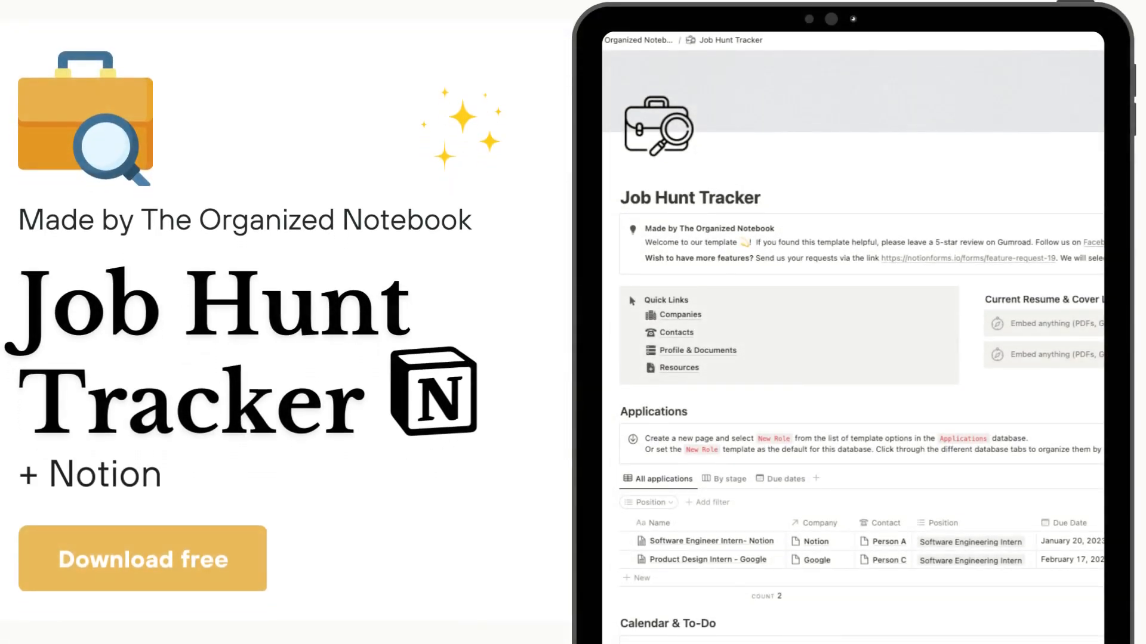
Step: Search for 'template tutoria' to reach the Job Hunt Tracker page
type("template tutoria")
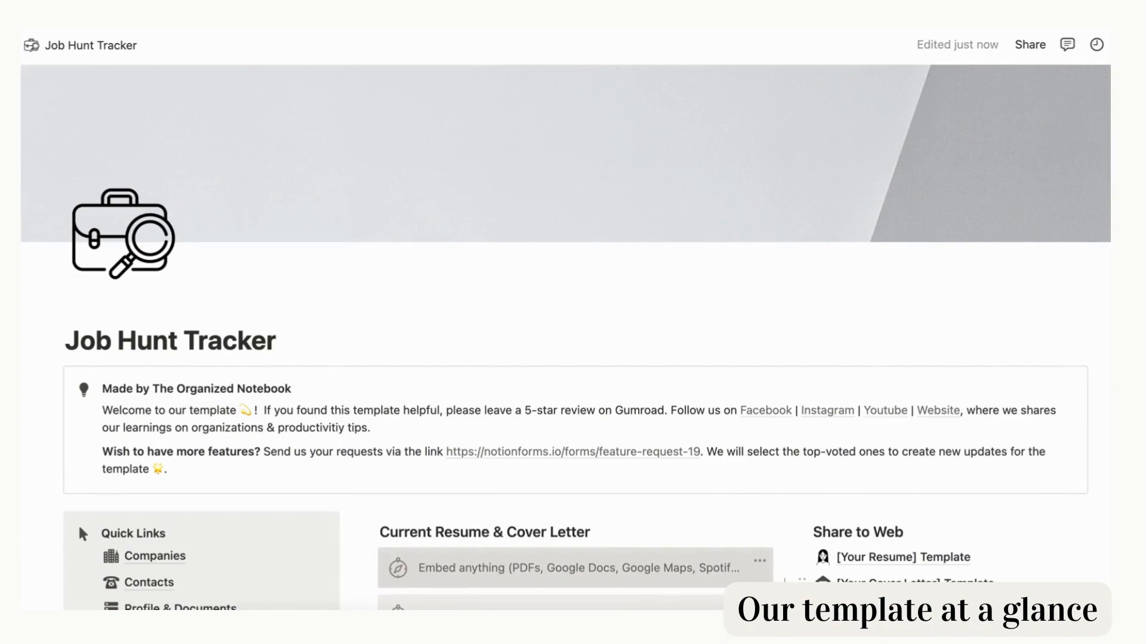
scroll("down", 3)
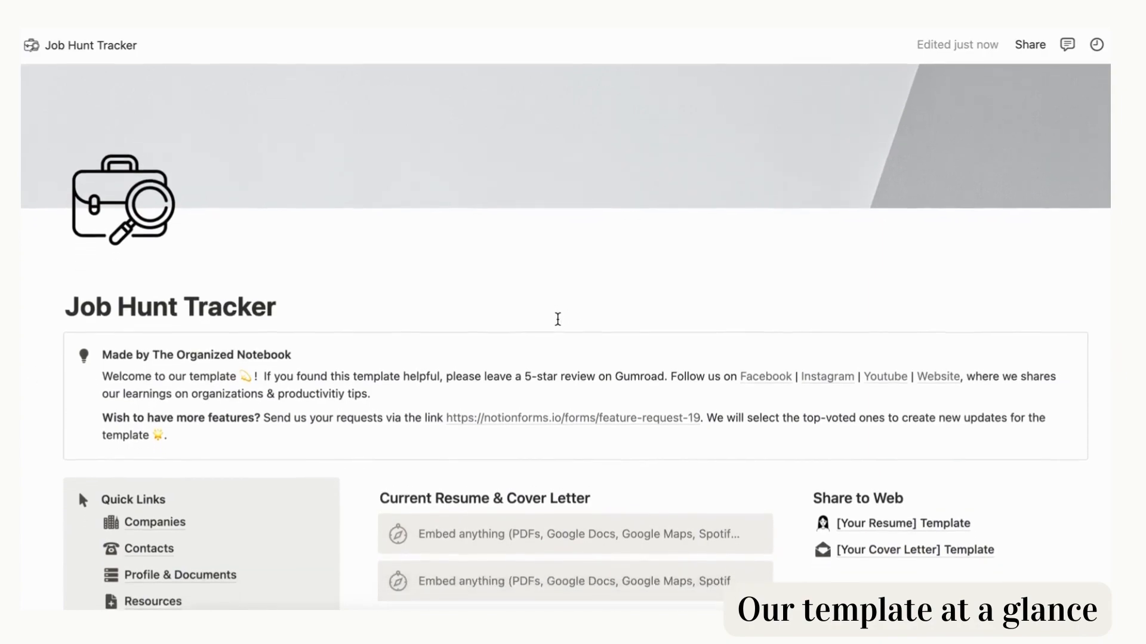
scroll("down", 3)
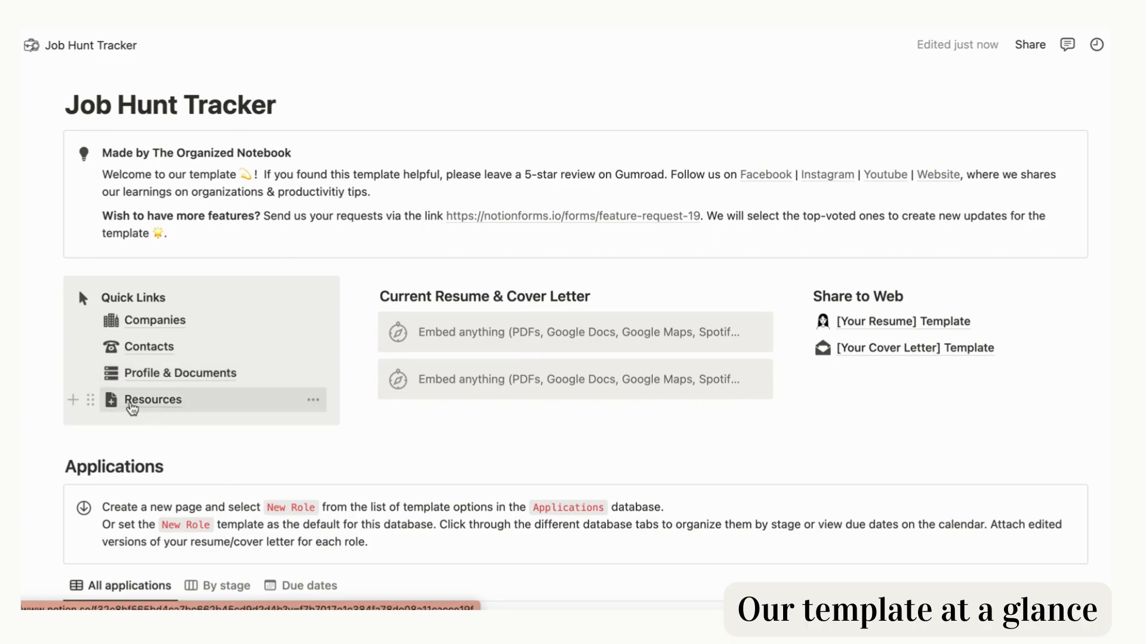
mouse_move(138, 406)
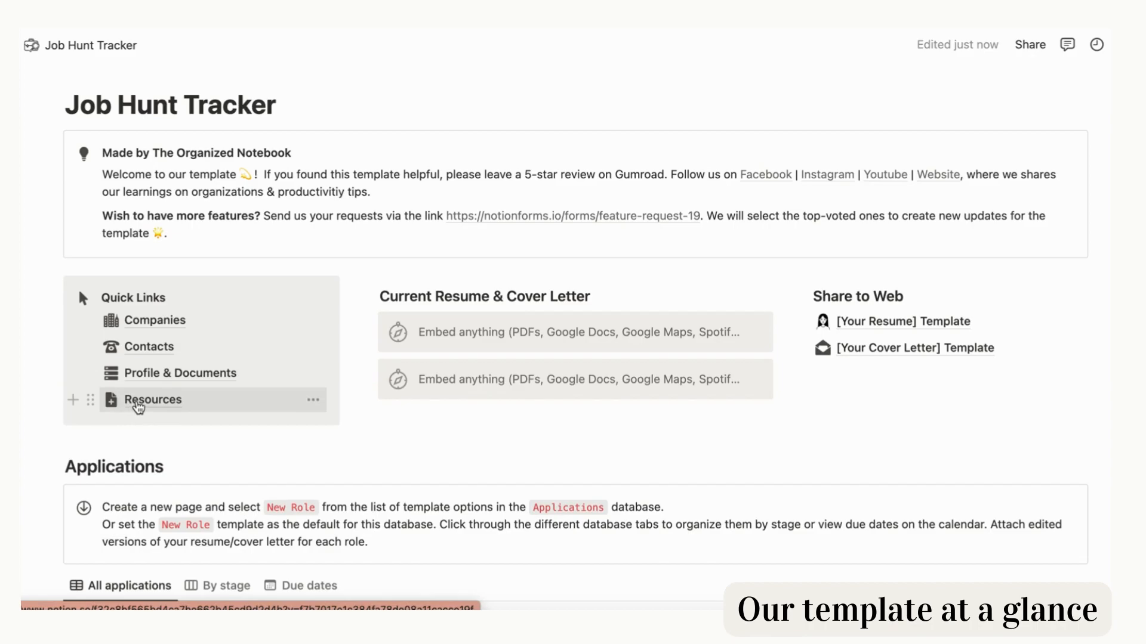
mouse_move(157, 400)
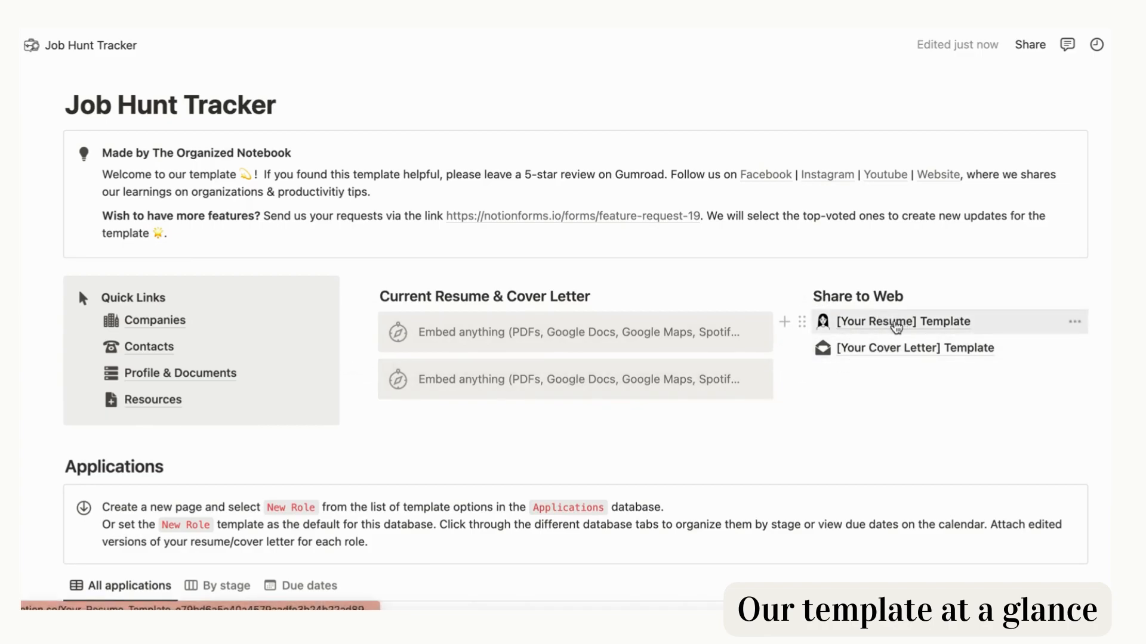
scroll("down", 3)
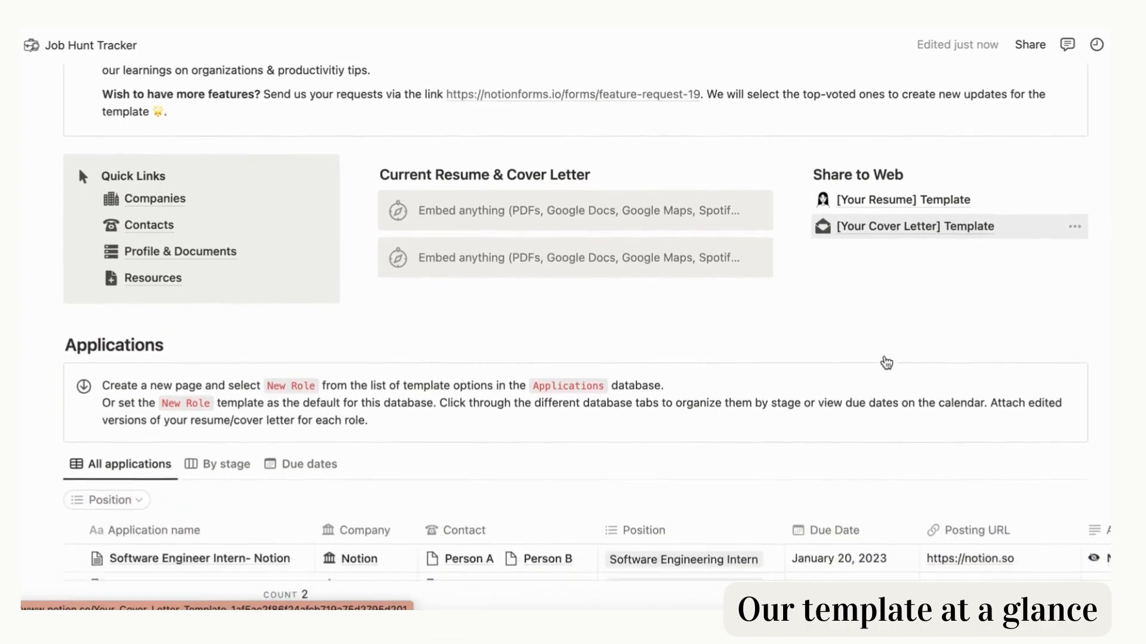
scroll("down", 3)
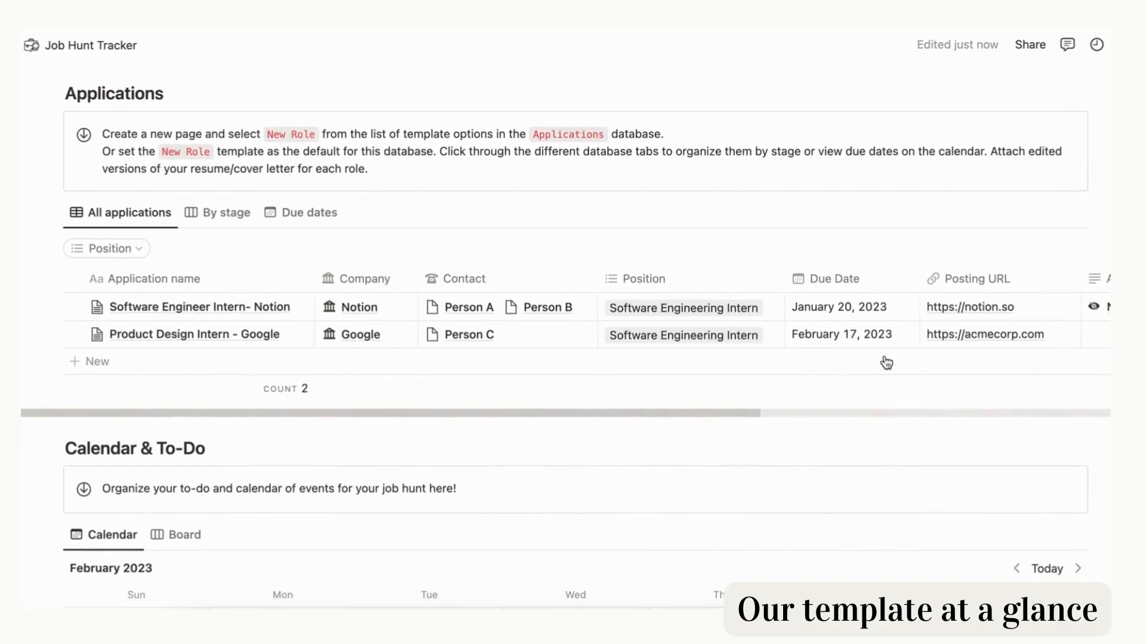
scroll("down", 3)
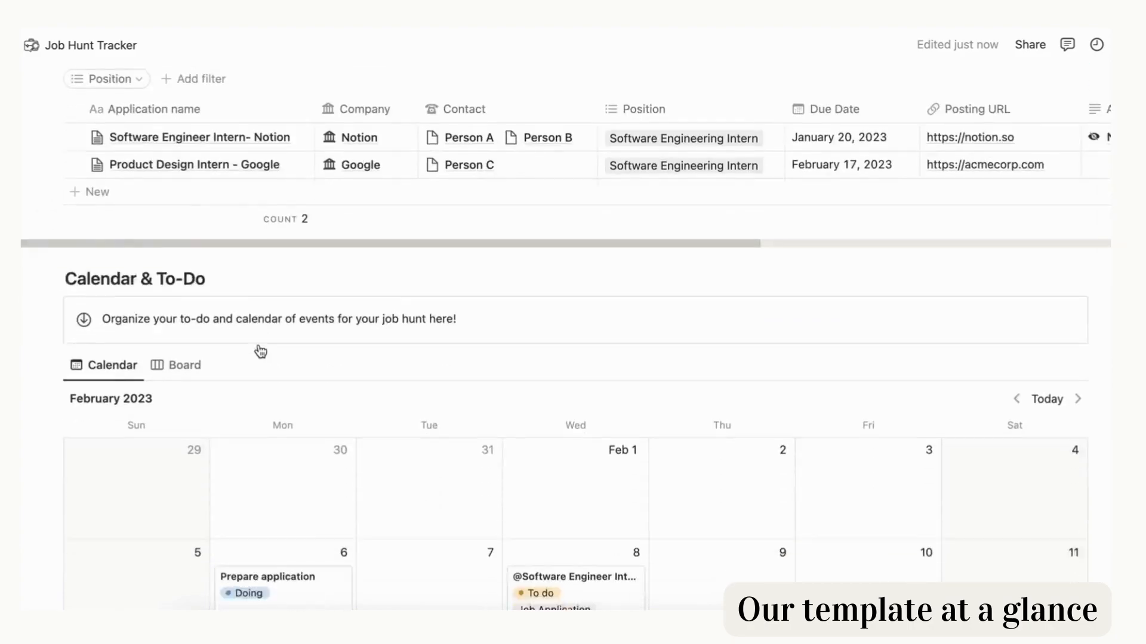
scroll("down", 3)
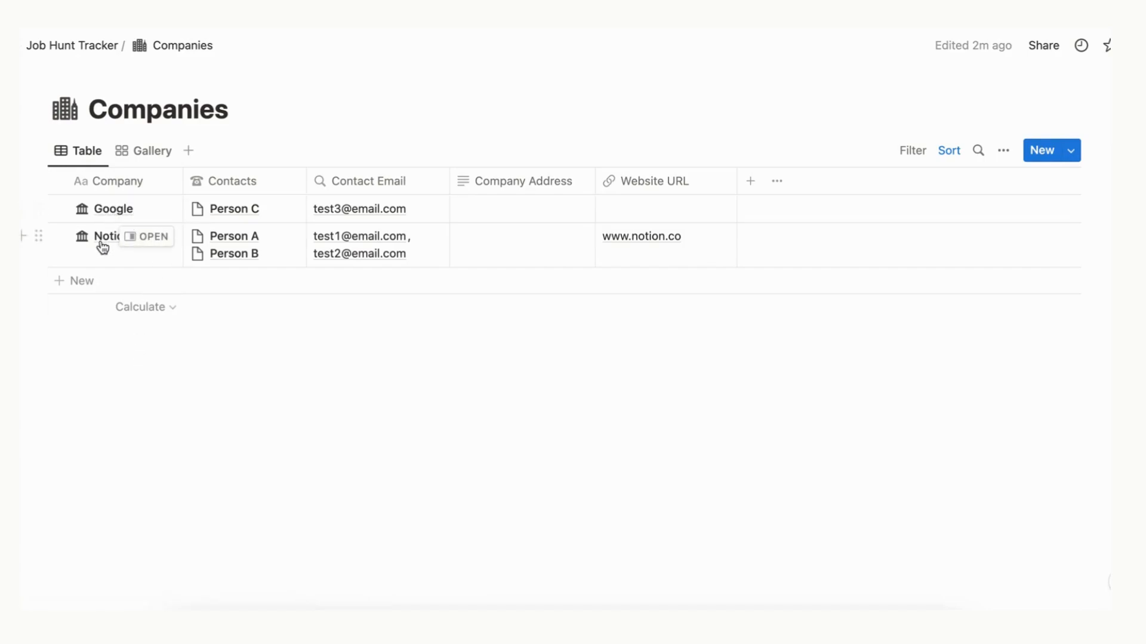
mouse_move(130, 216)
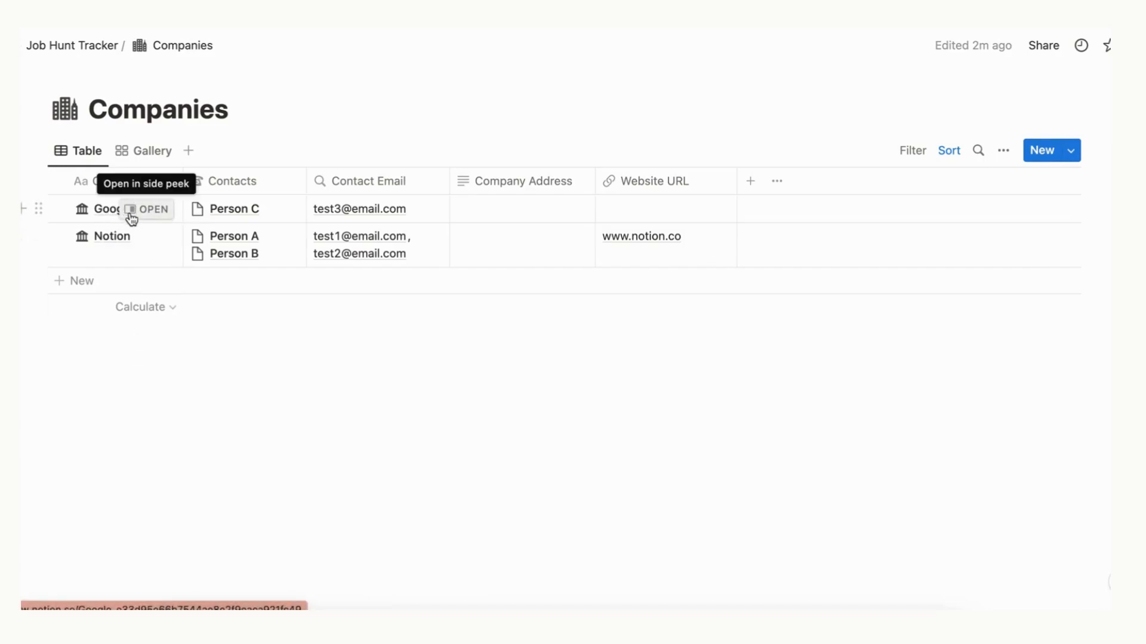
mouse_move(138, 156)
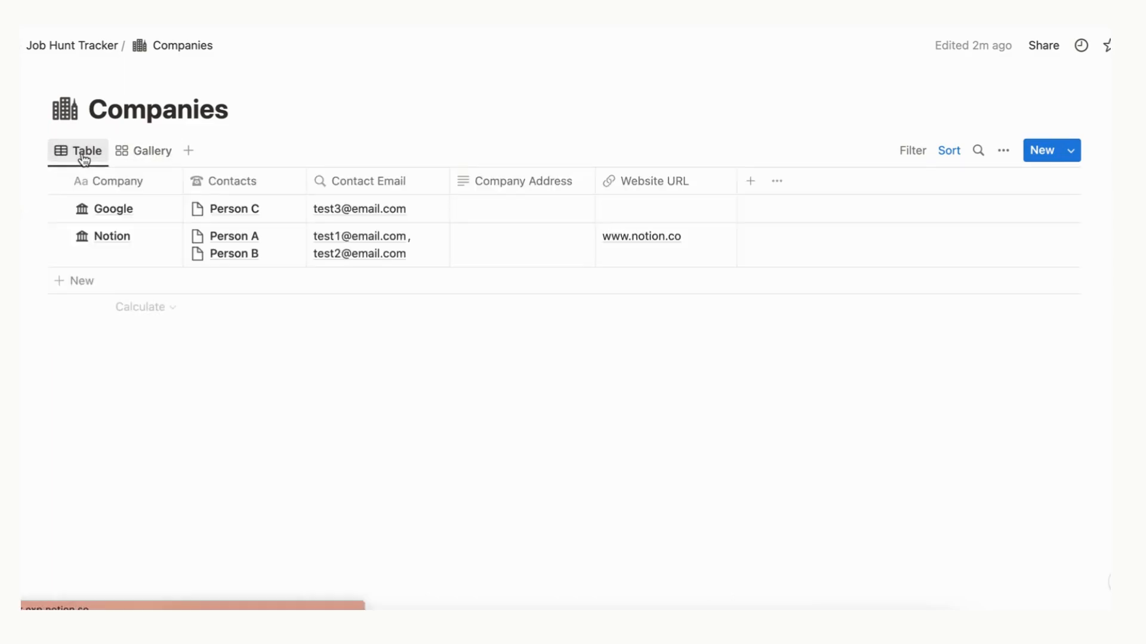
Step: Add a company row named 'new' and apply the New Company template in side peek
left_click(81, 280)
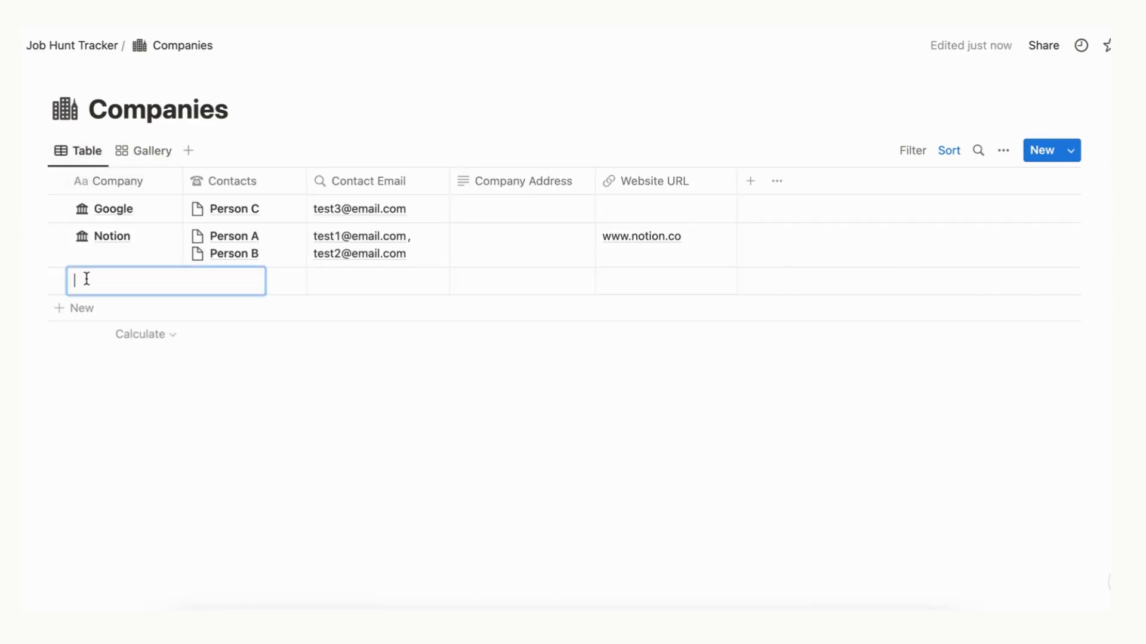
type("new con")
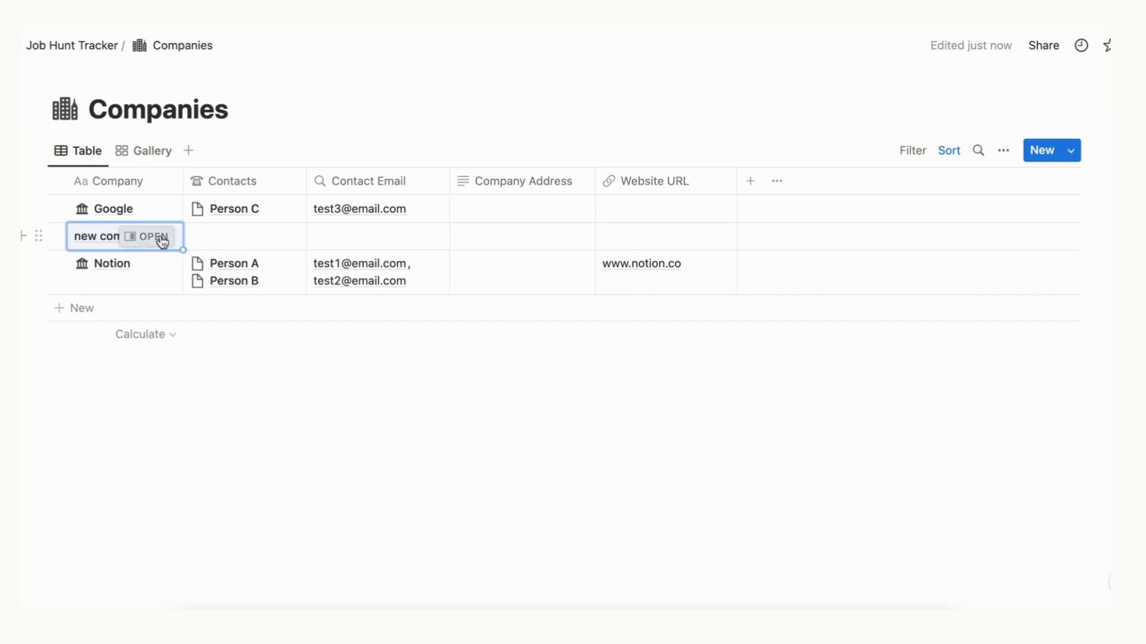
left_click(154, 237)
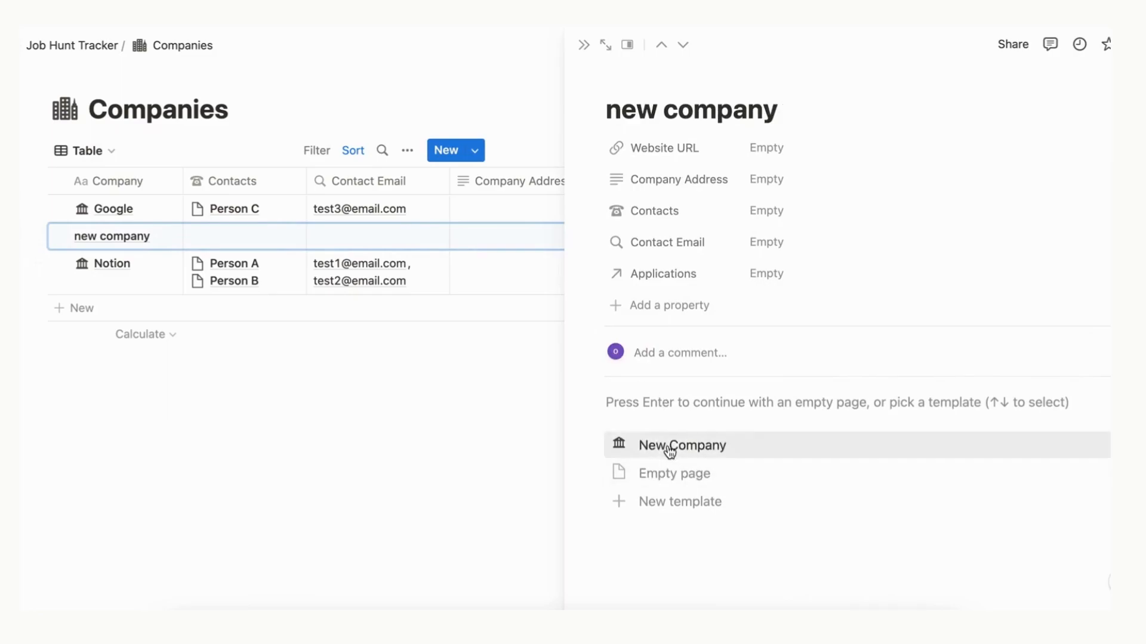
left_click(681, 445)
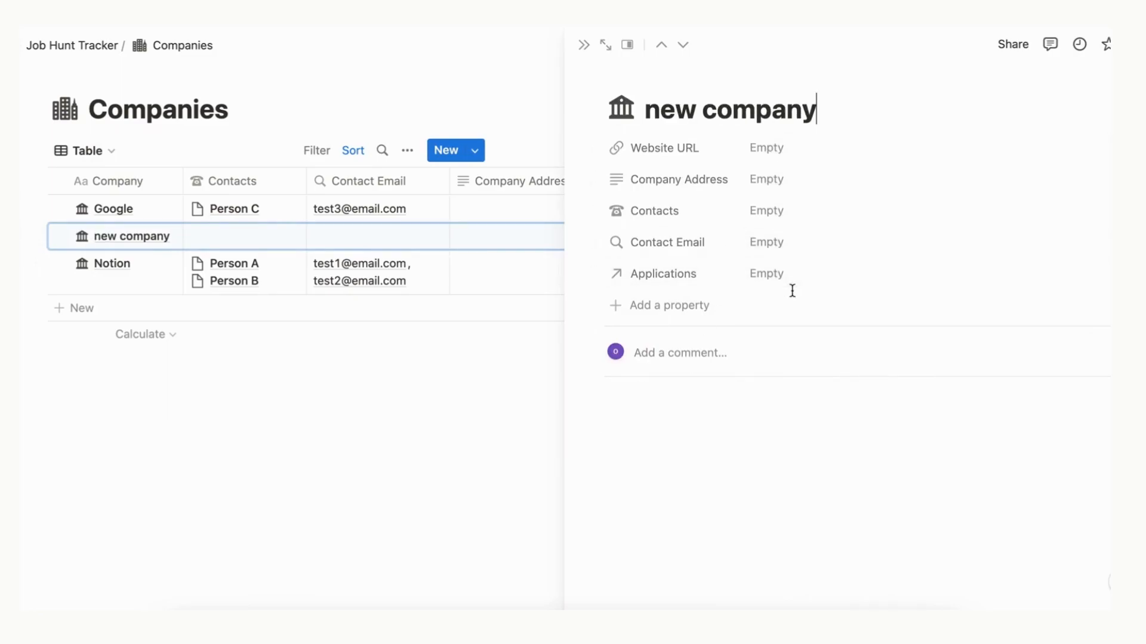
scroll("down", 3)
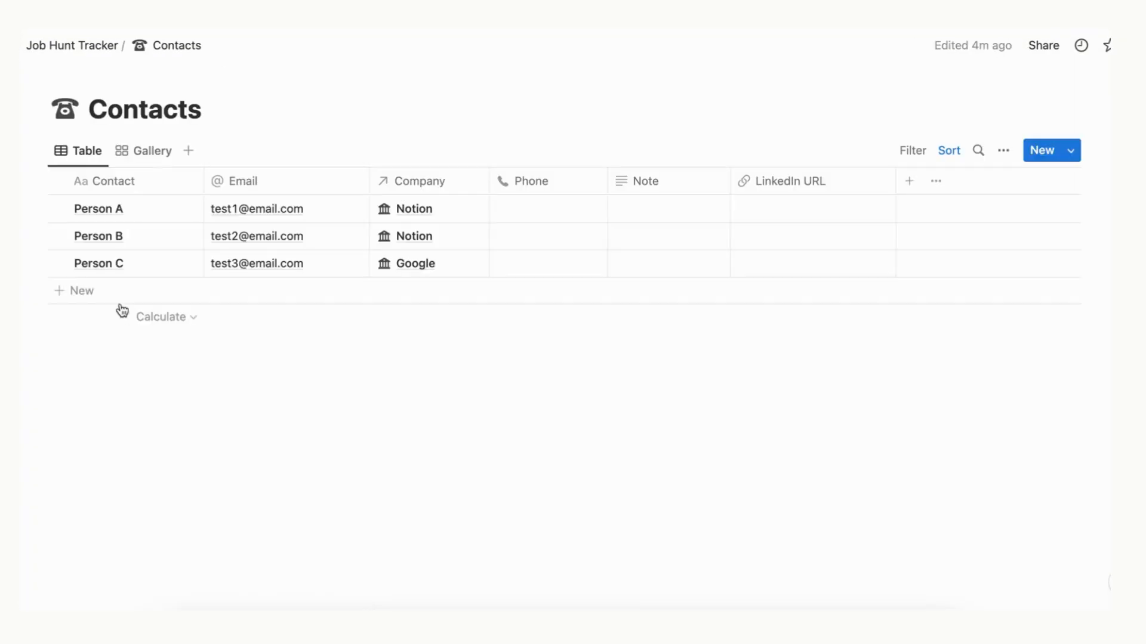
mouse_move(113, 214)
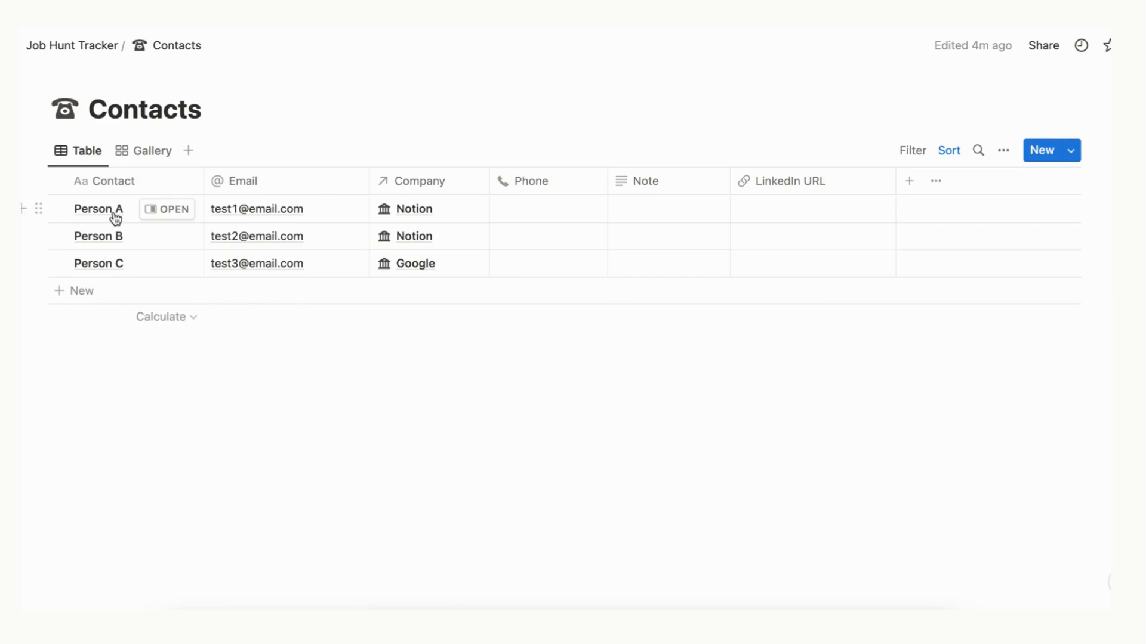
mouse_move(546, 188)
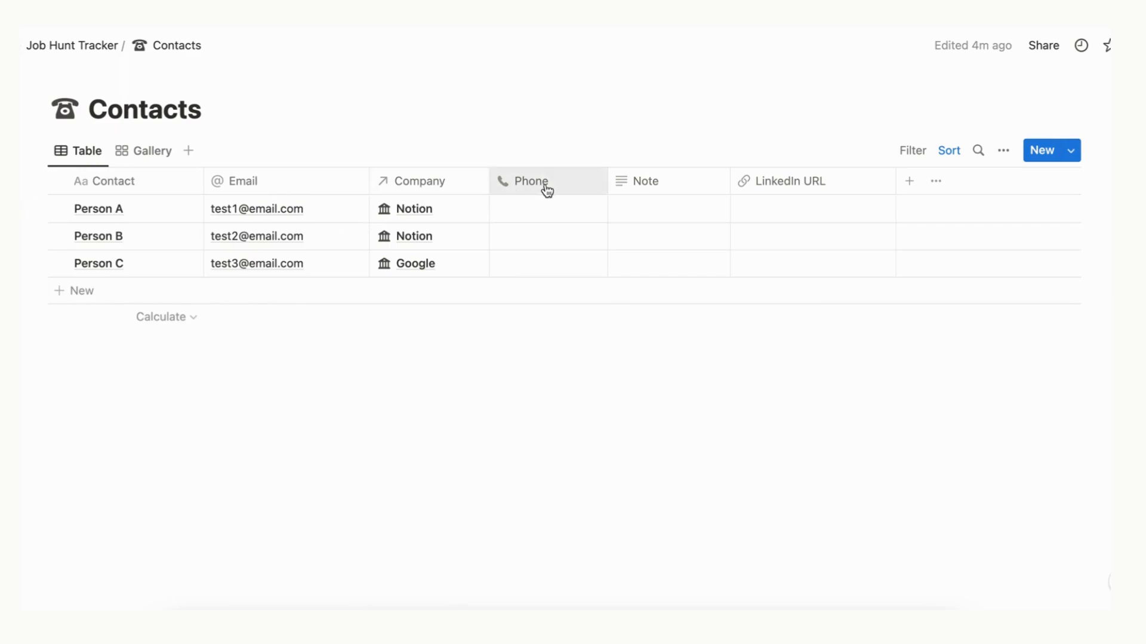
mouse_move(150, 157)
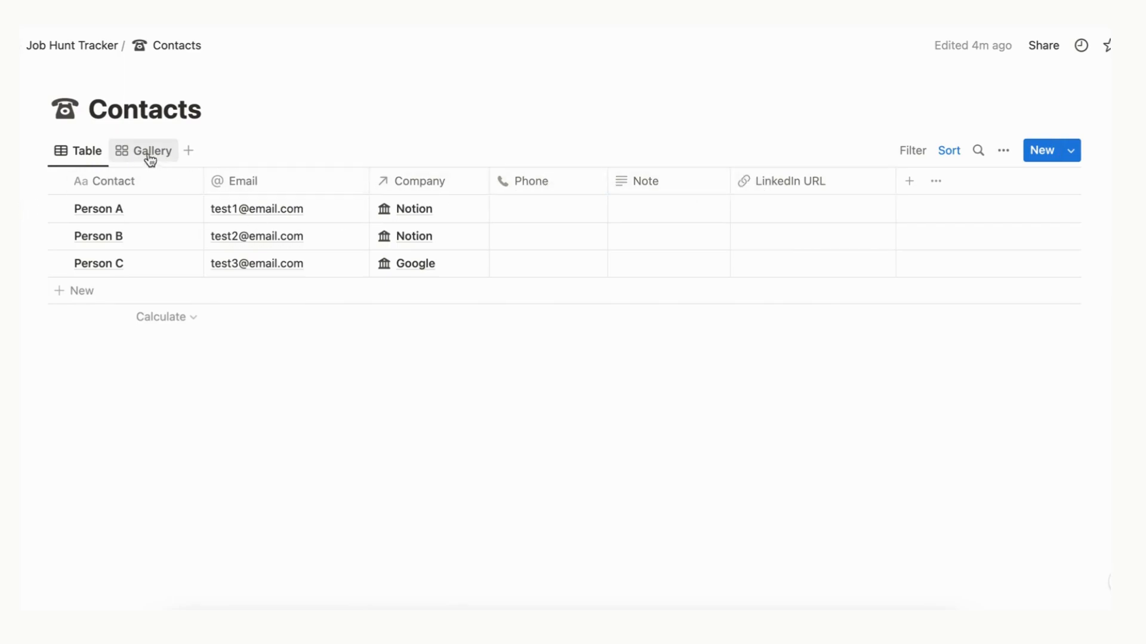
Step: Switch Contacts to the Gallery view, then head back to the home page
left_click(148, 150)
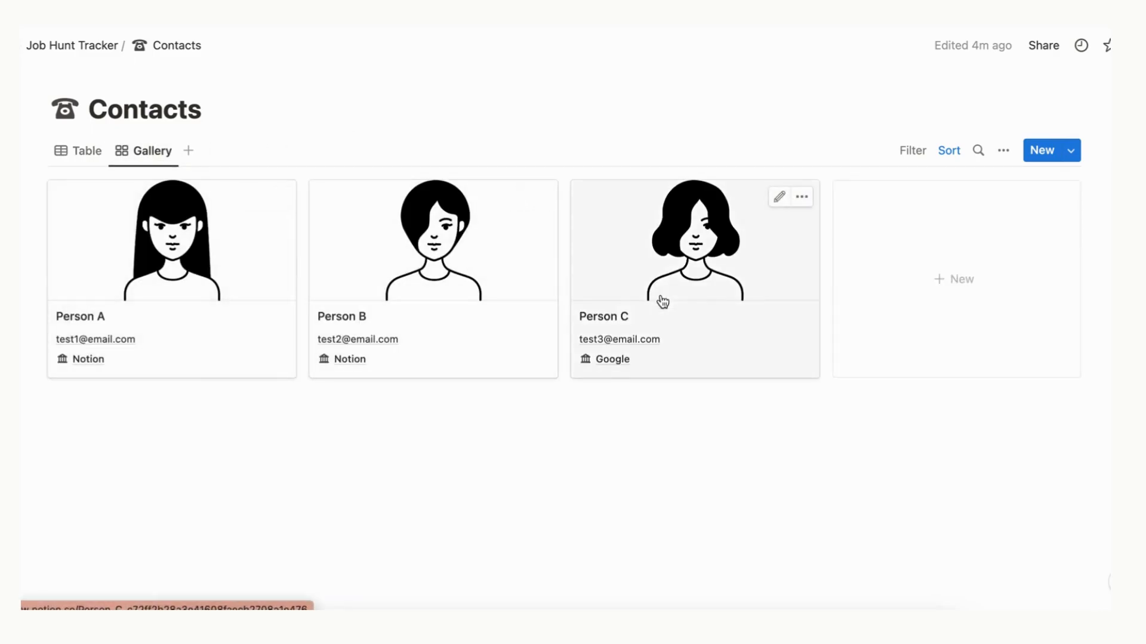
mouse_move(721, 304)
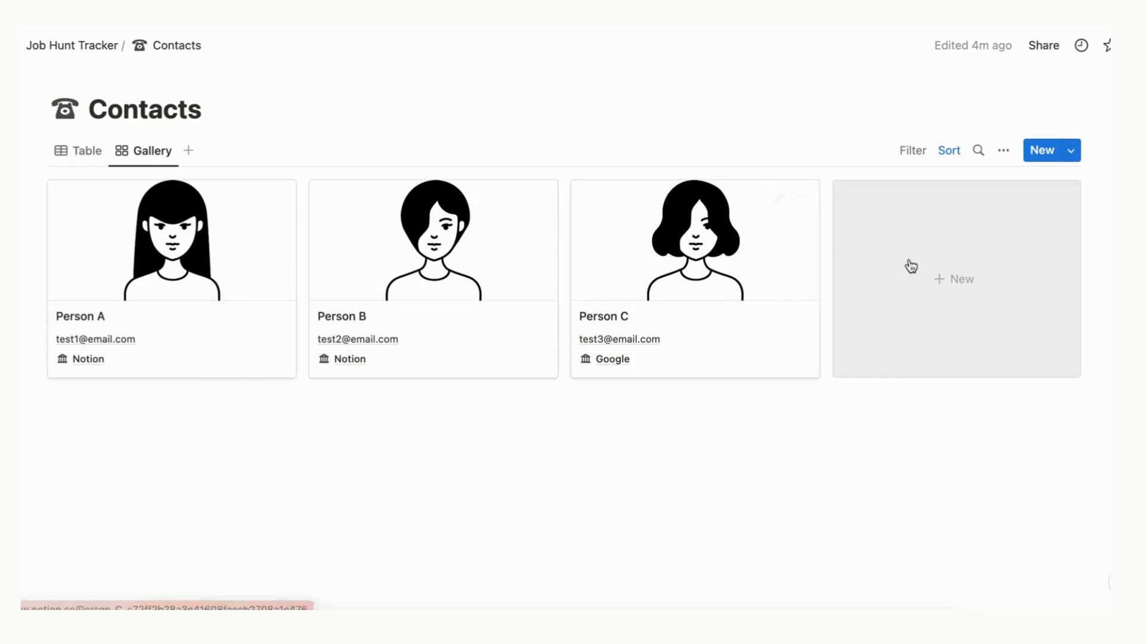
left_click(1003, 150)
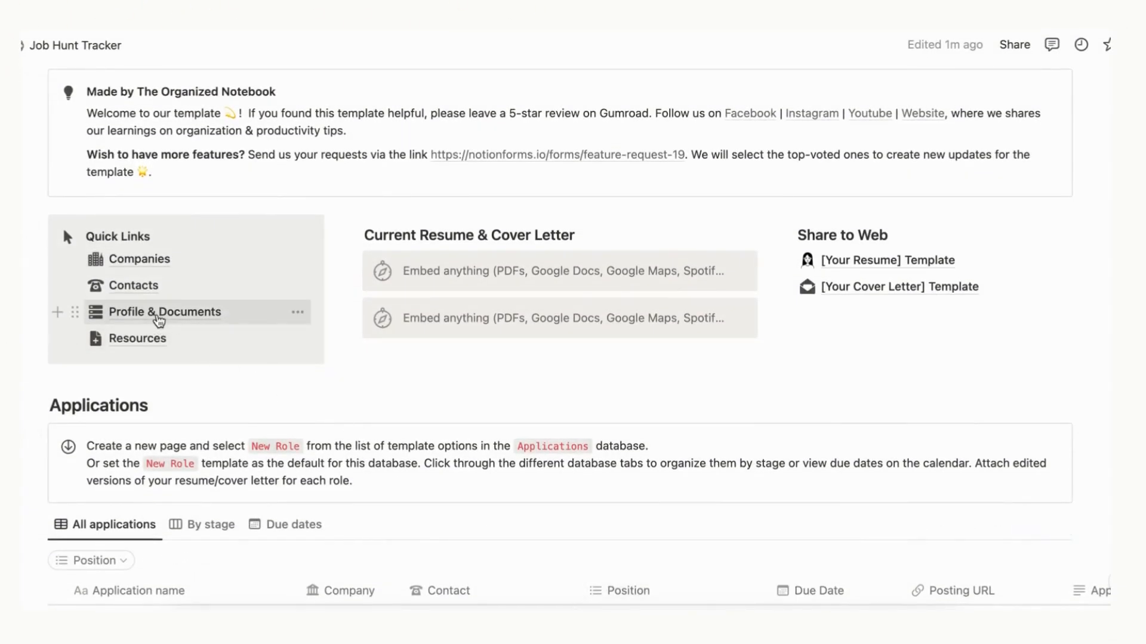
Step: Add an Untitled card in Profile & Documents, then return to Job Hunt Tracker
left_click(164, 312)
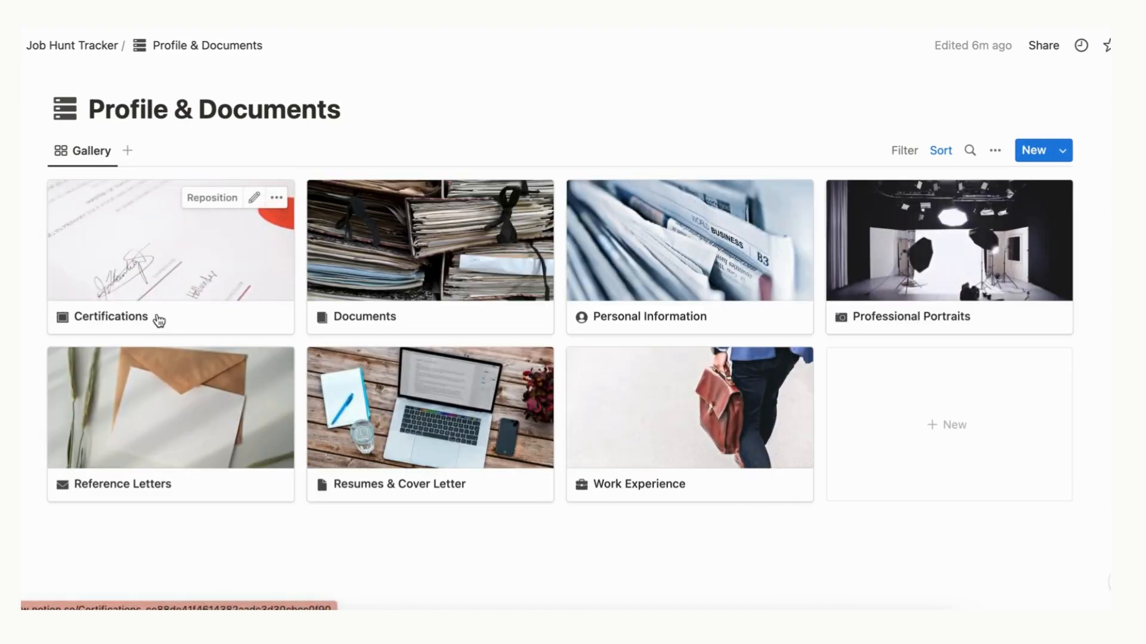
mouse_move(941, 435)
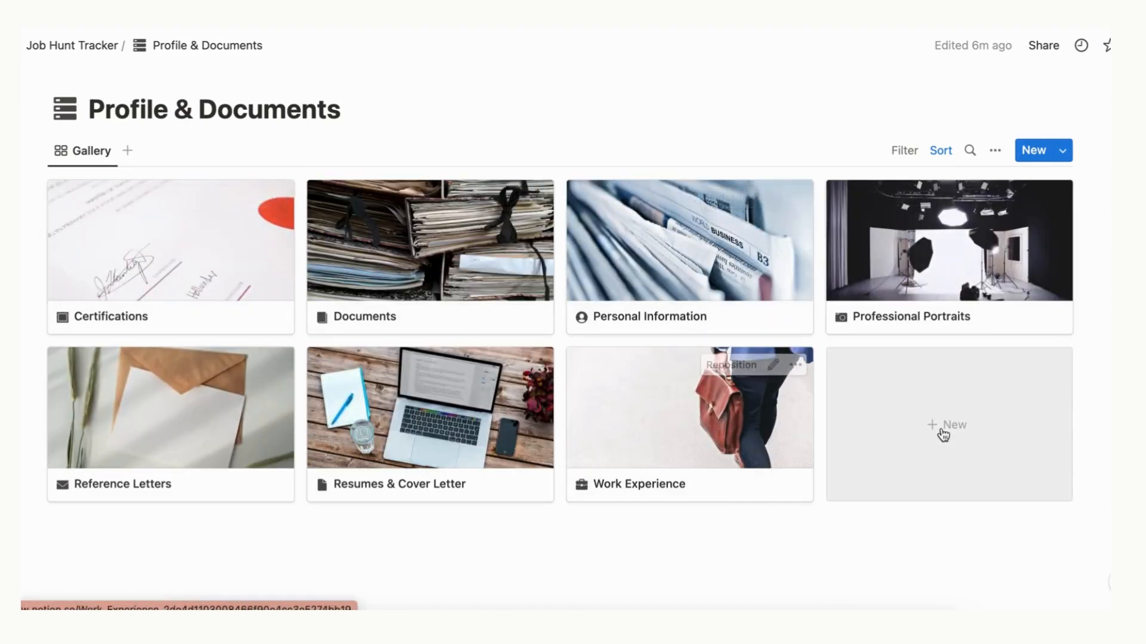
left_click(947, 427)
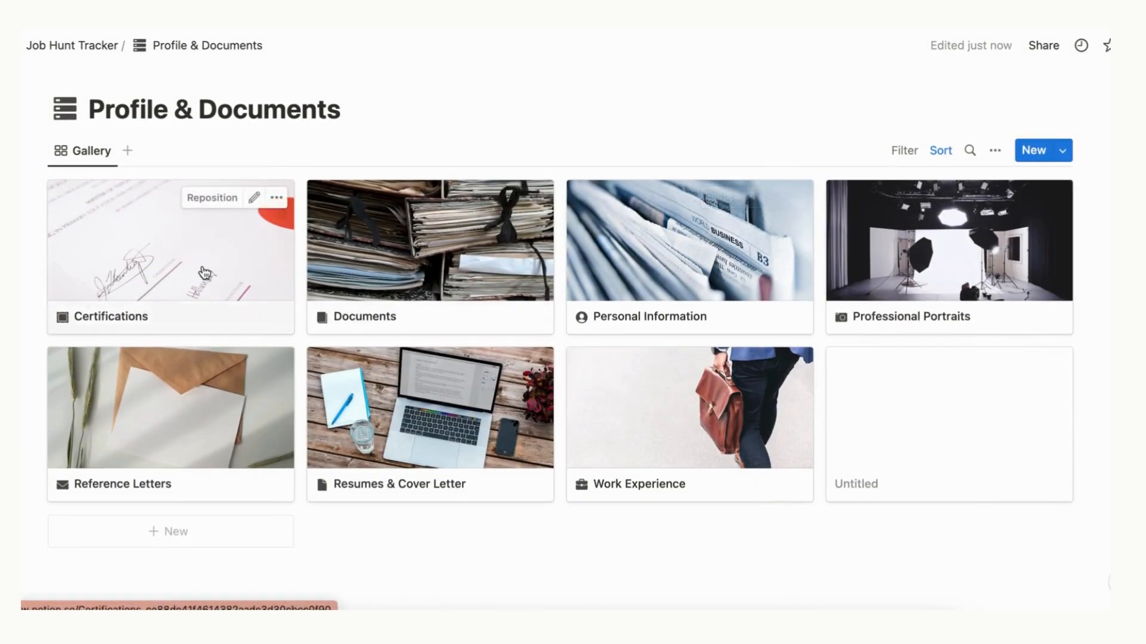
mouse_move(716, 269)
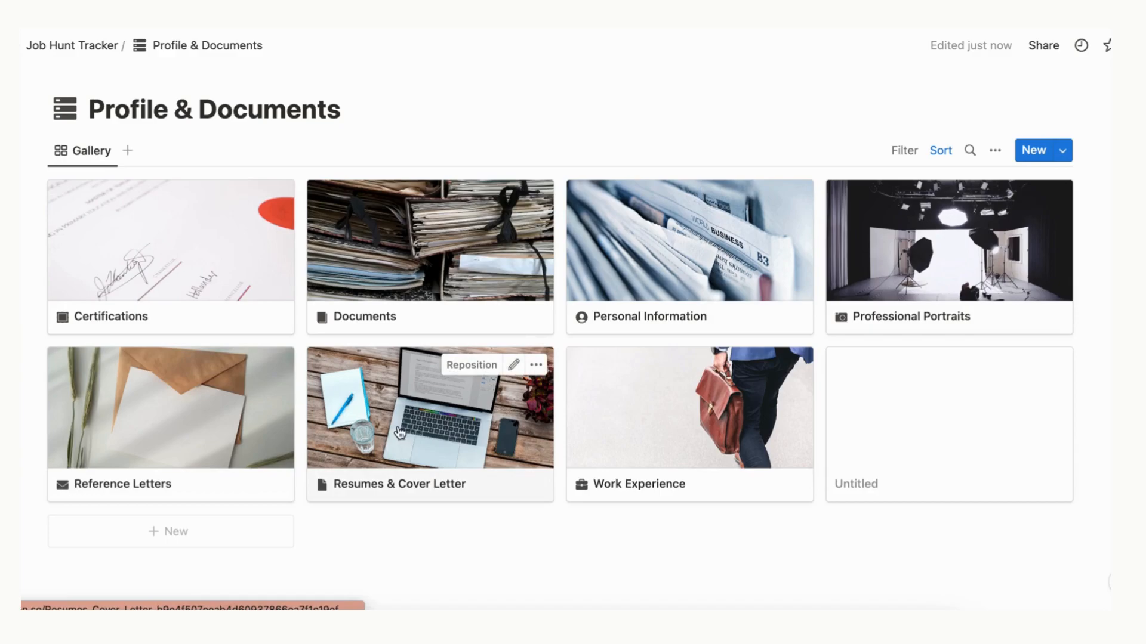
mouse_move(678, 448)
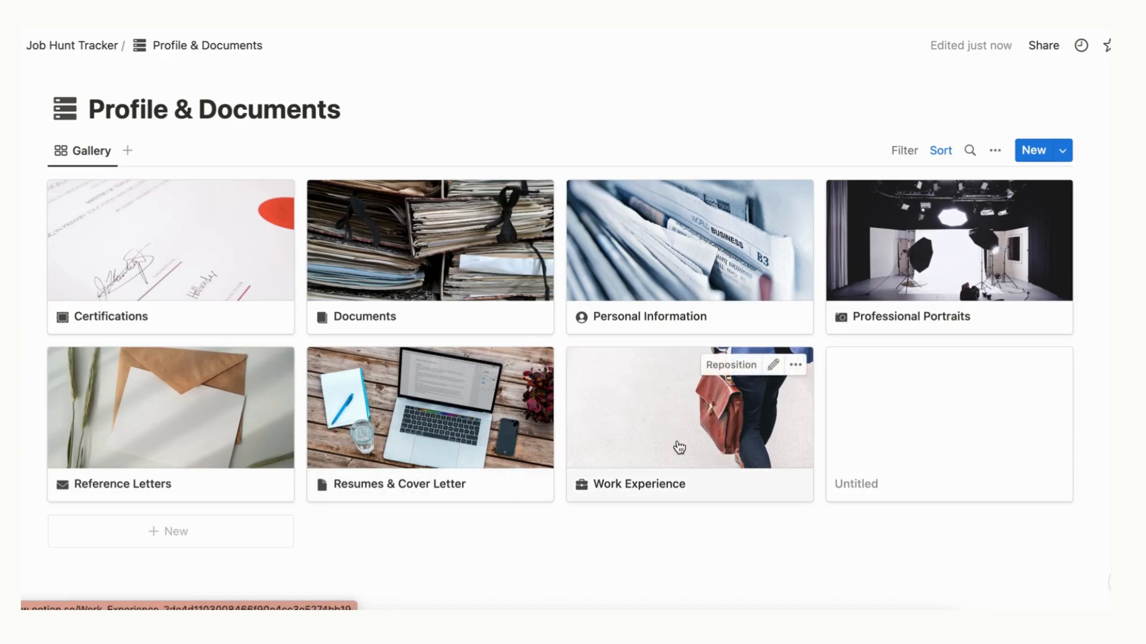
left_click(71, 45)
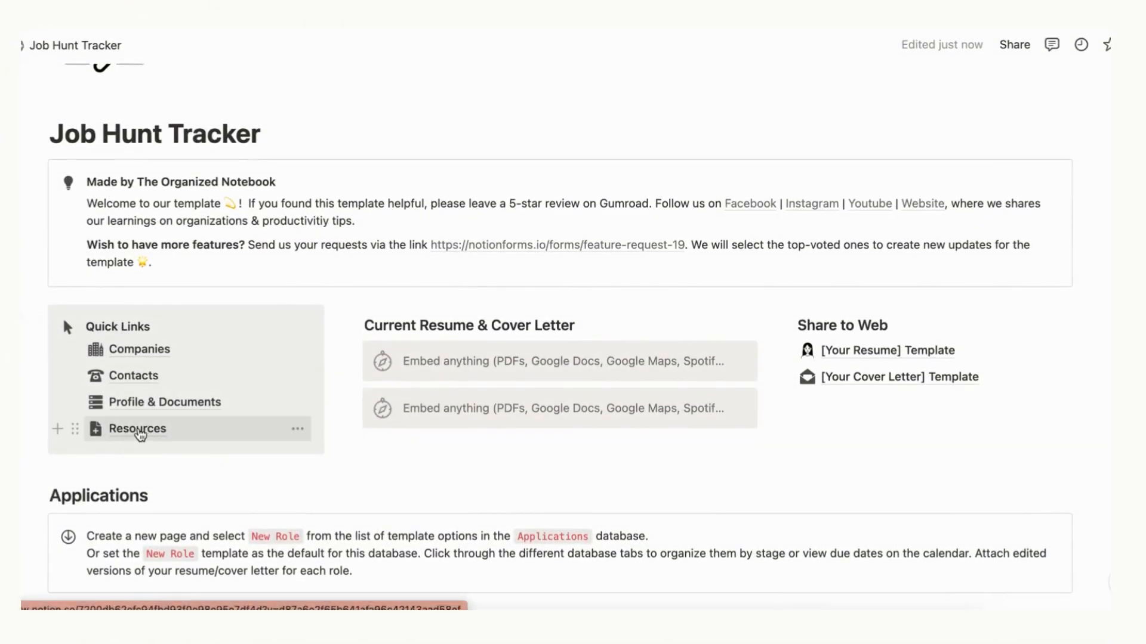
Step: Open Resources from Quick Links, then return to the Applications table
left_click(137, 429)
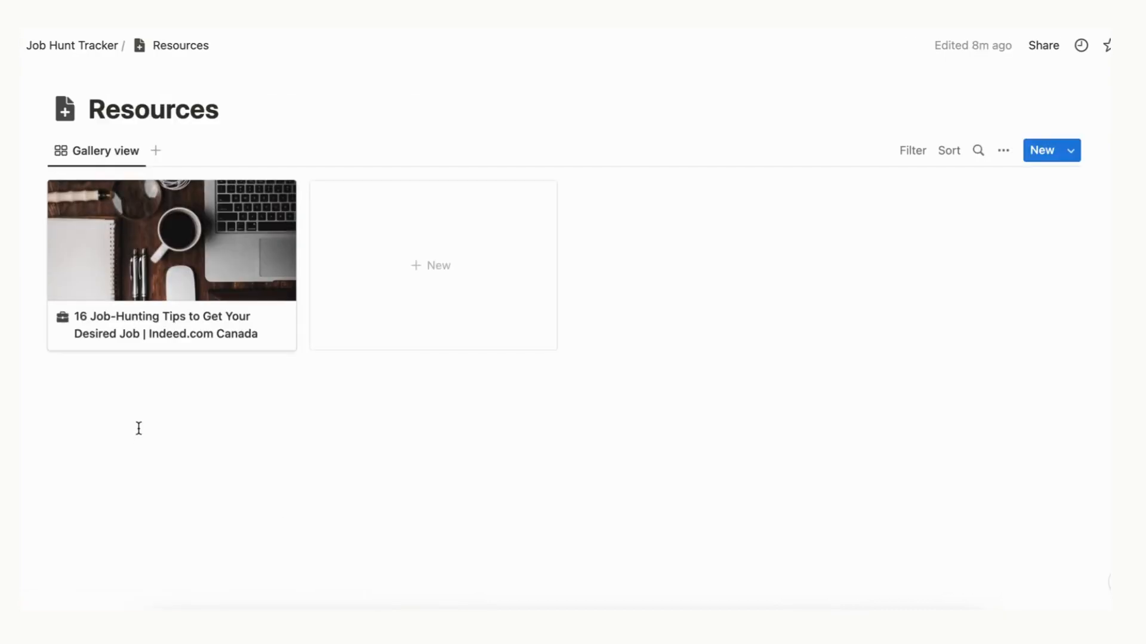
left_click(146, 239)
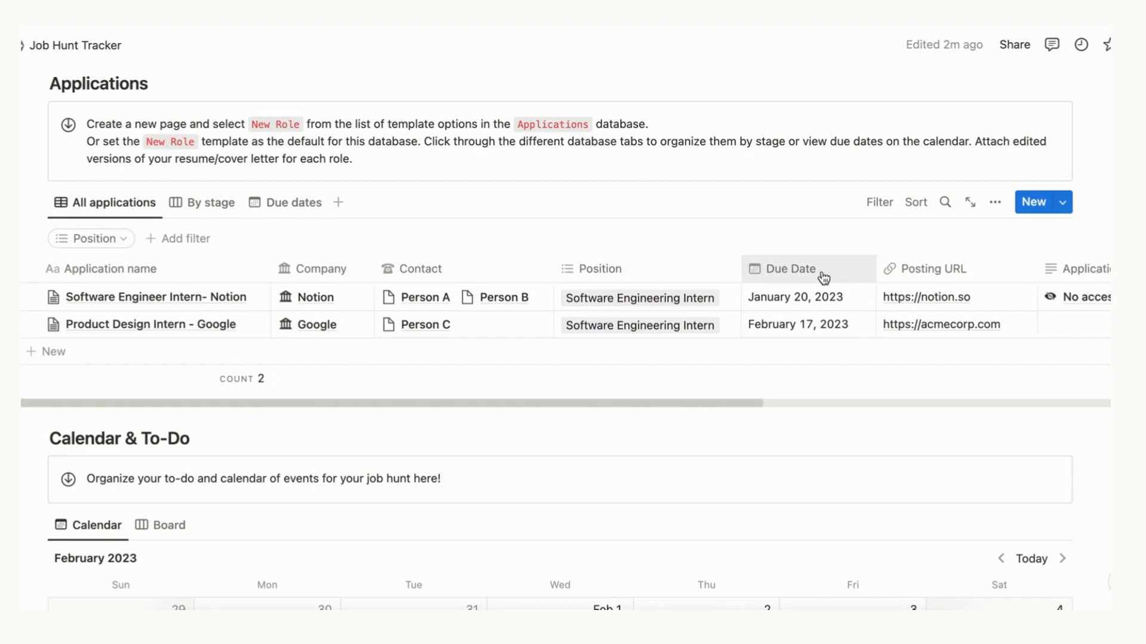
Step: Scroll to Calendar & To-Do and create a February 16, 2023 to-do event
scroll("right", 3)
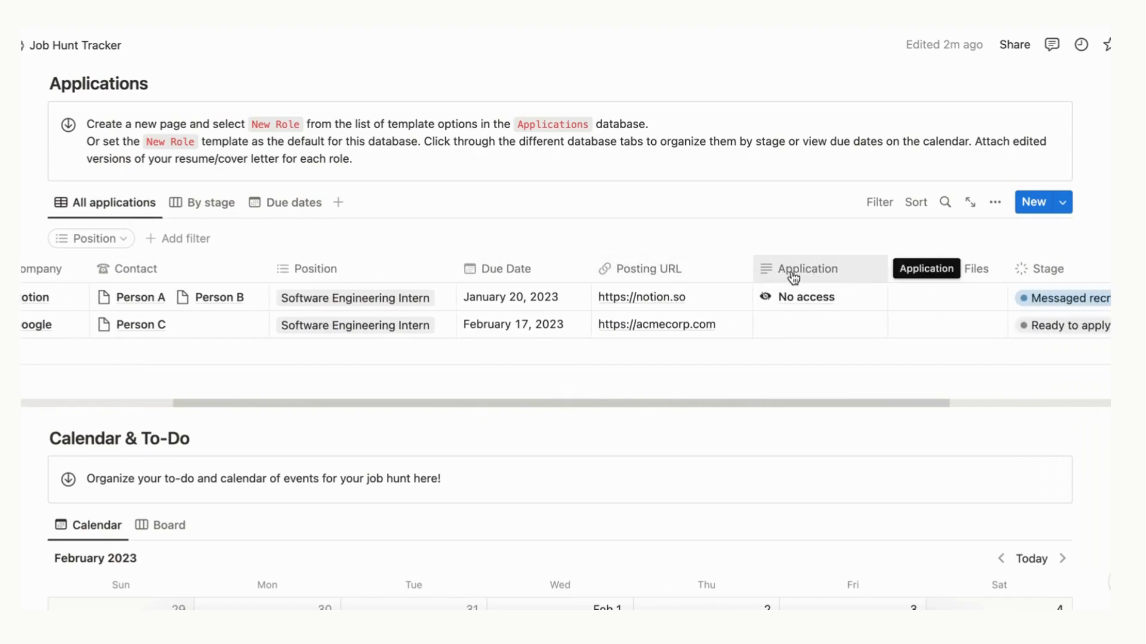
scroll("right", 3)
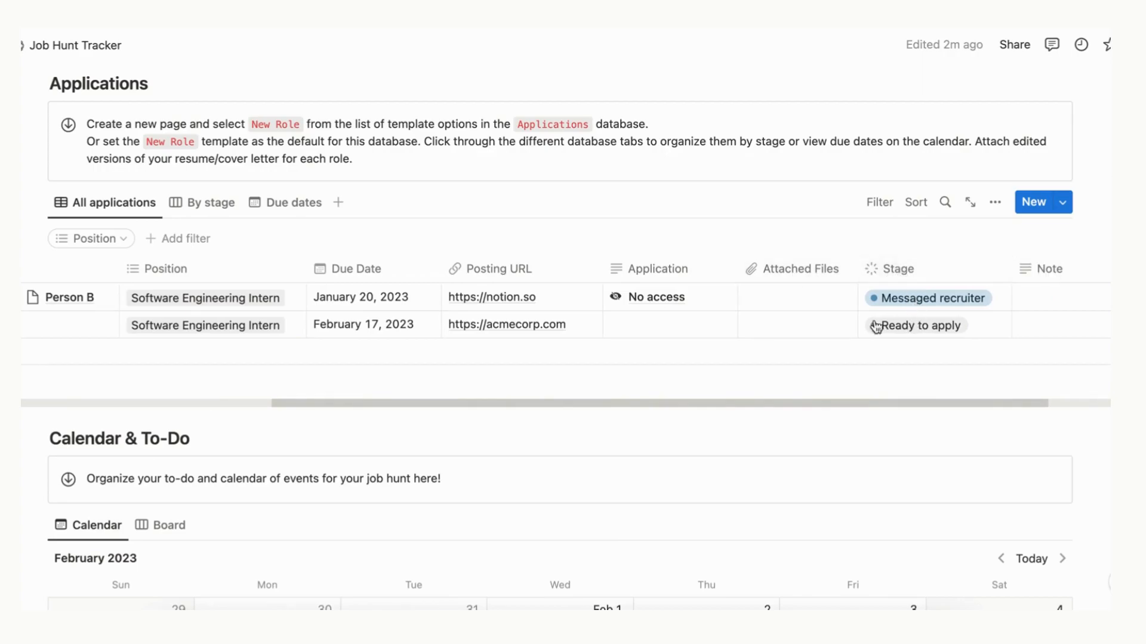
scroll("down", 3)
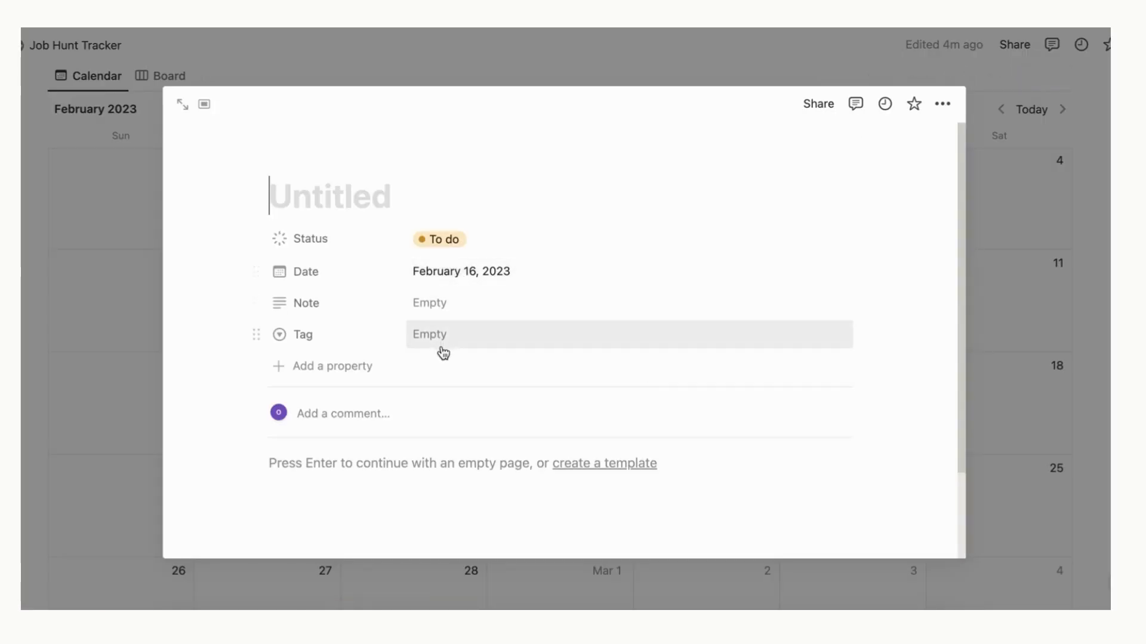
Step: Close the new event and open the [Your Resume] Template page
left_click(430, 335)
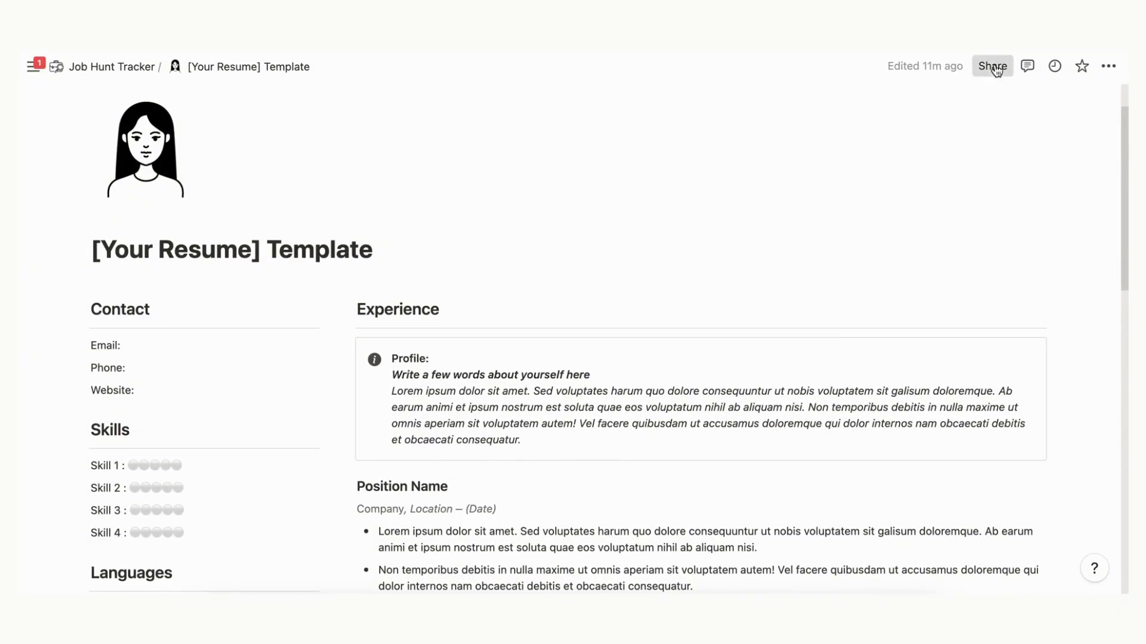
Step: Share the resume to web, toggle editing on then off, and disable duplication
left_click(992, 66)
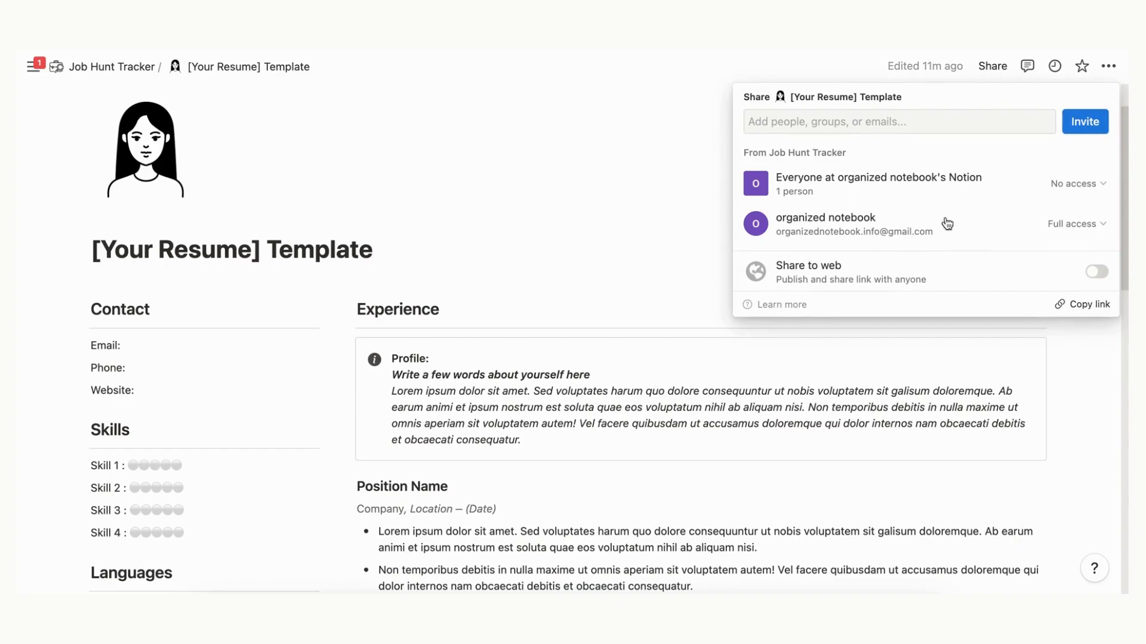
left_click(1095, 272)
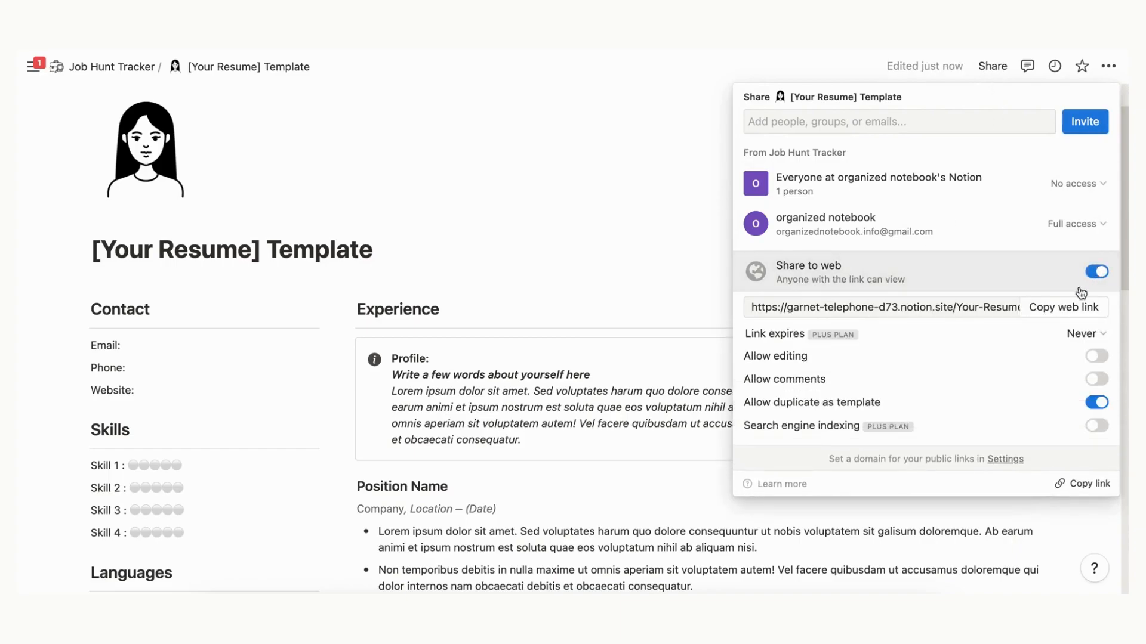
mouse_move(1093, 358)
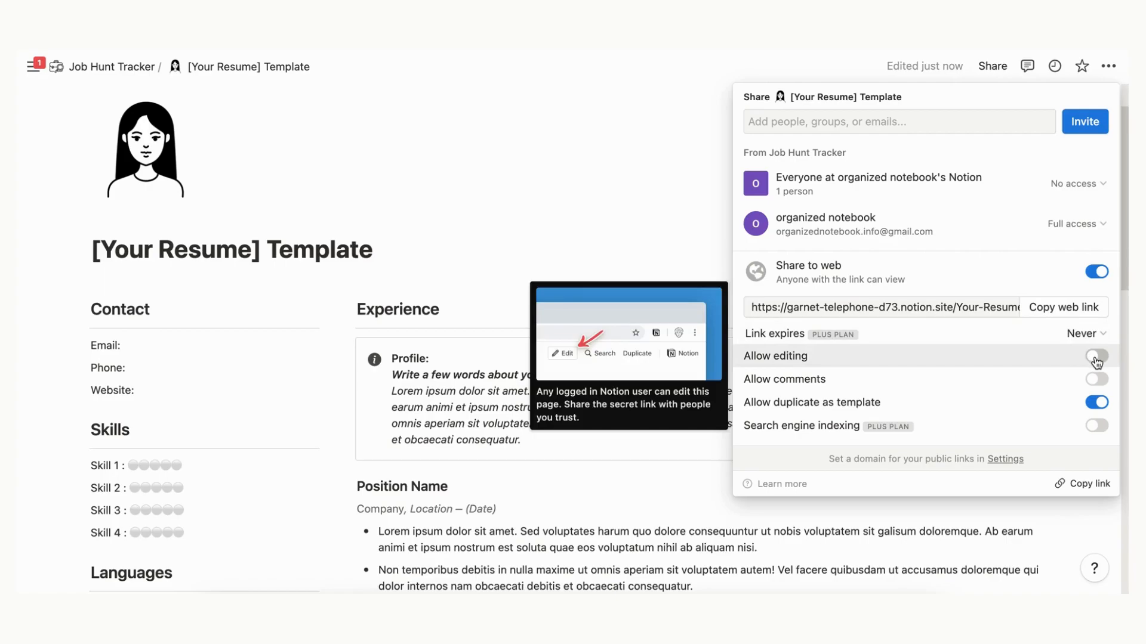
left_click(1096, 355)
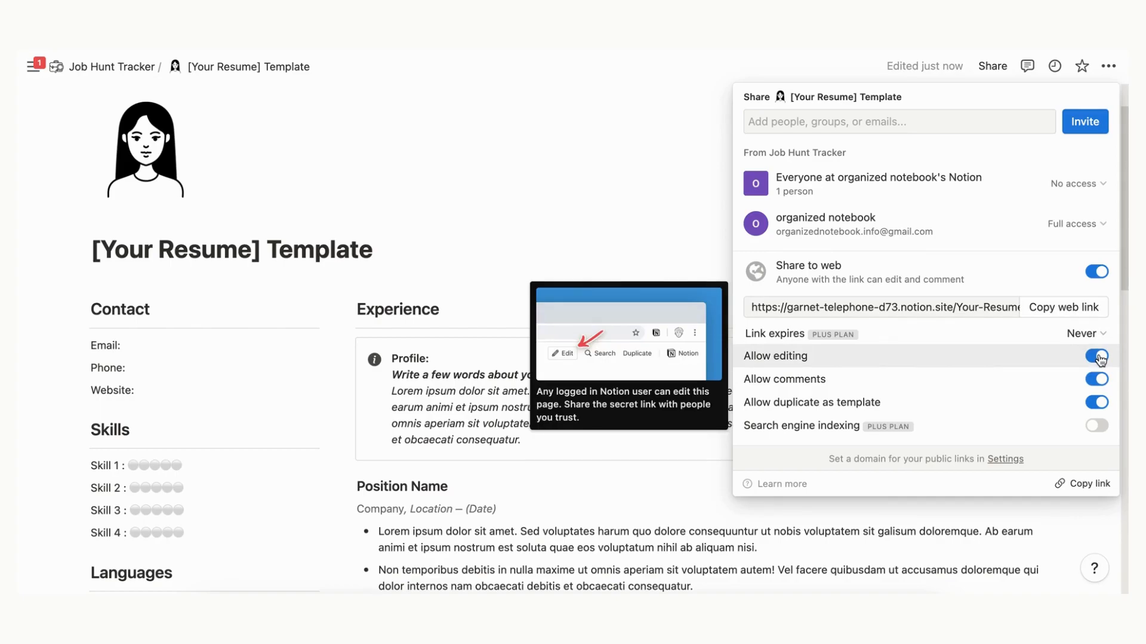
left_click(1097, 357)
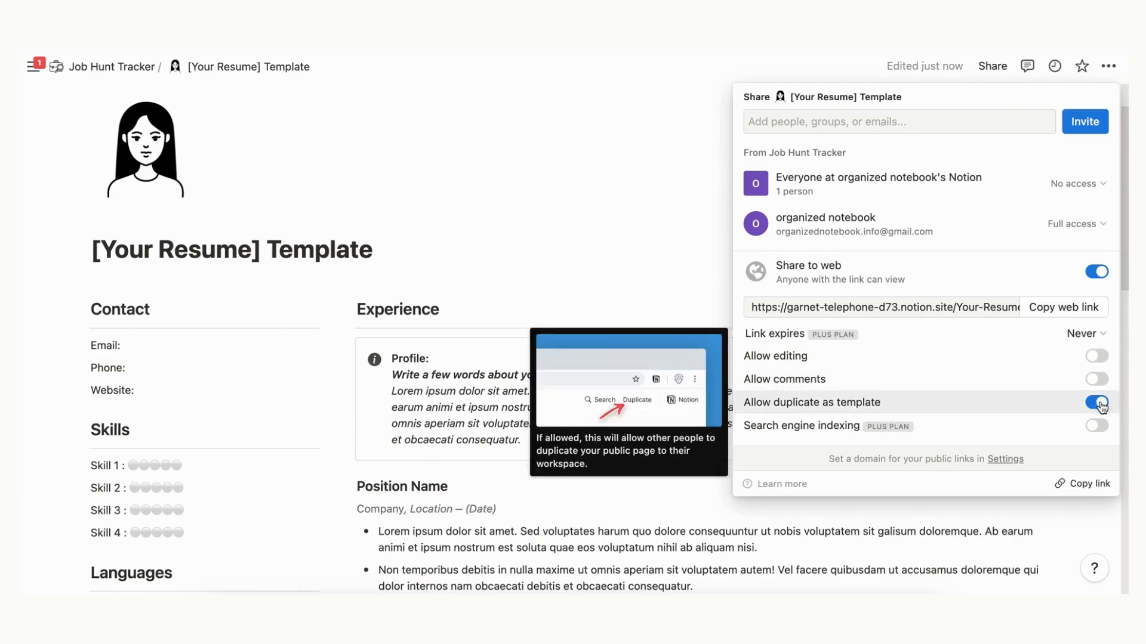
left_click(1096, 403)
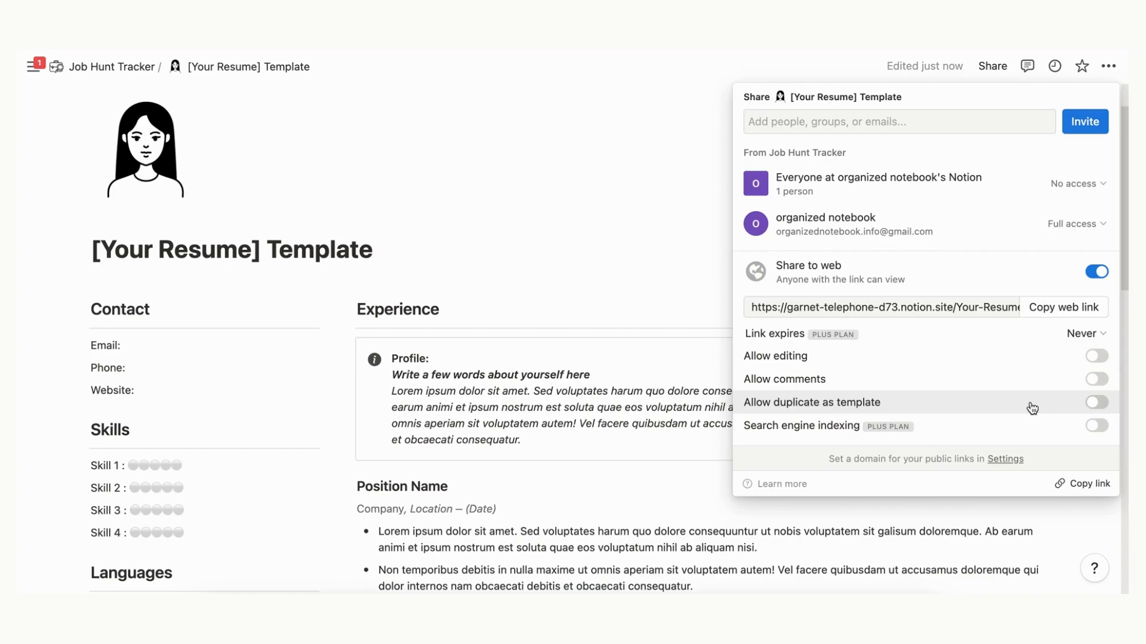
mouse_move(1072, 422)
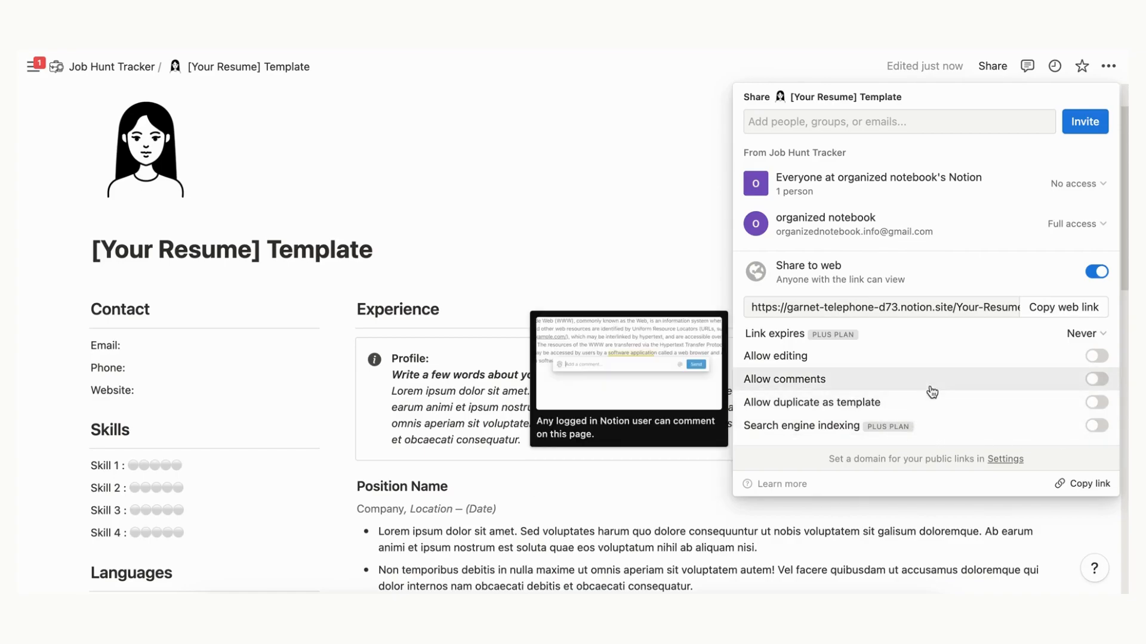
mouse_move(1065, 312)
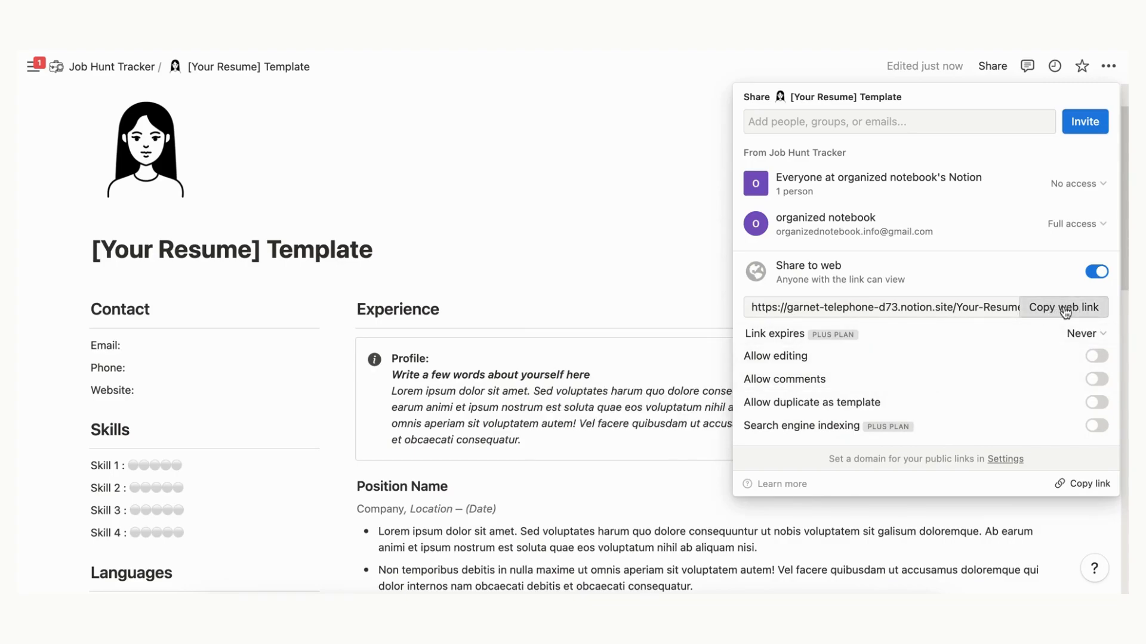
mouse_move(795, 429)
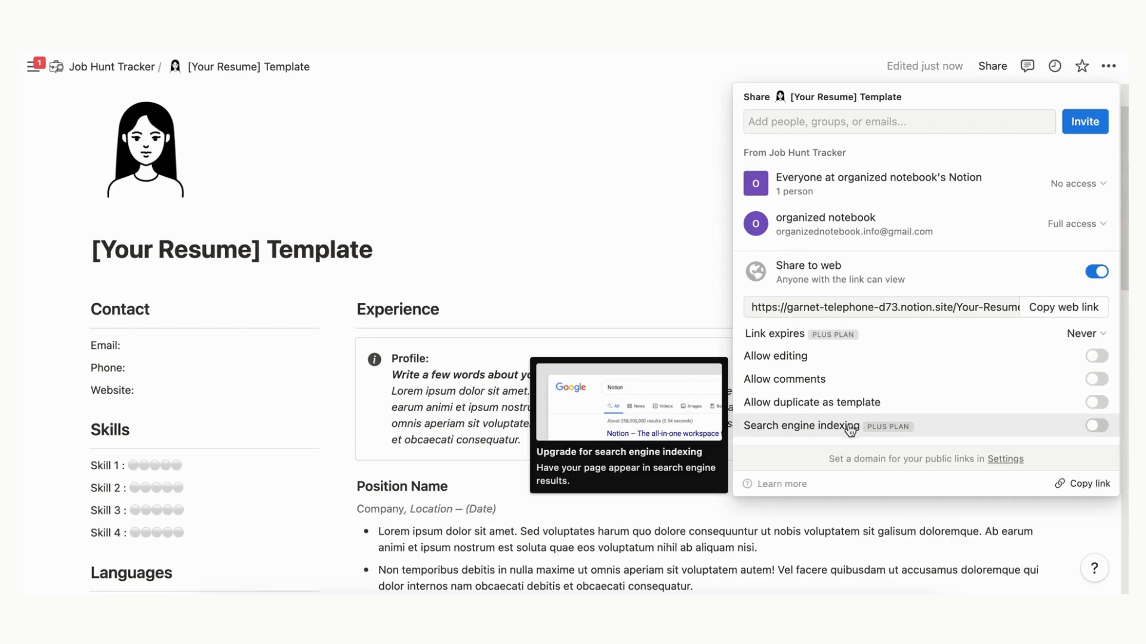
mouse_move(812, 435)
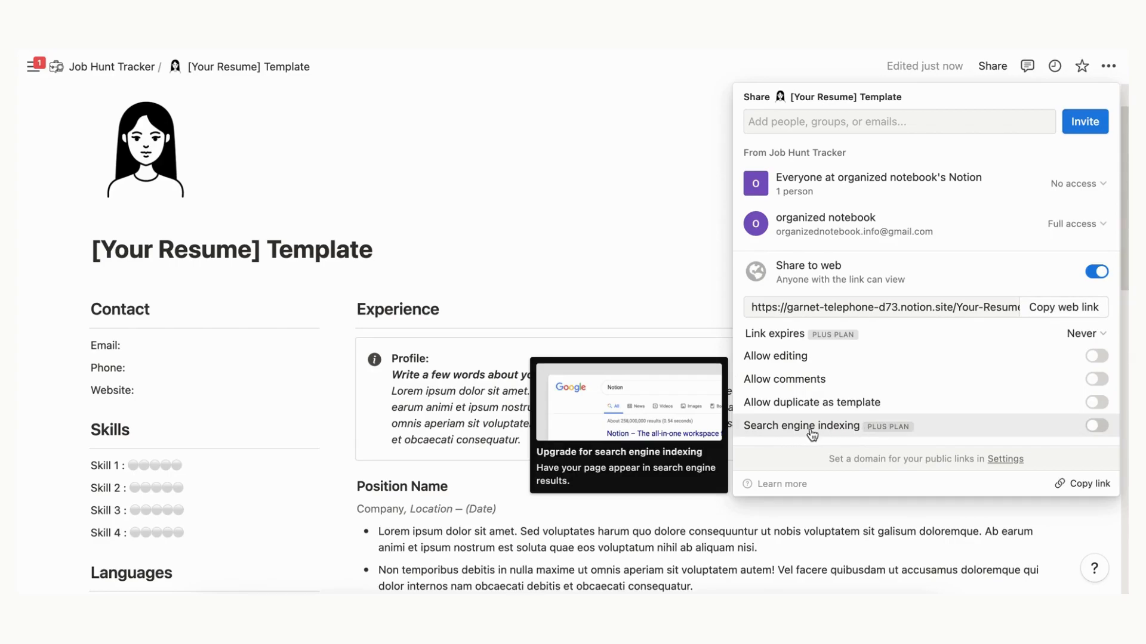
mouse_move(812, 433)
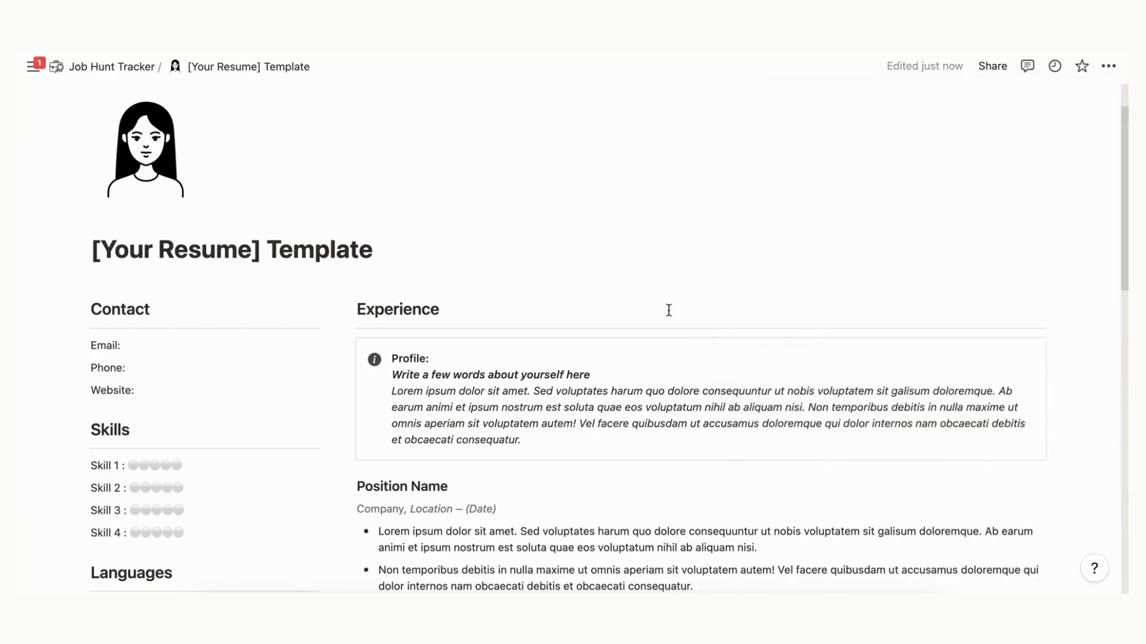
scroll("down", 3)
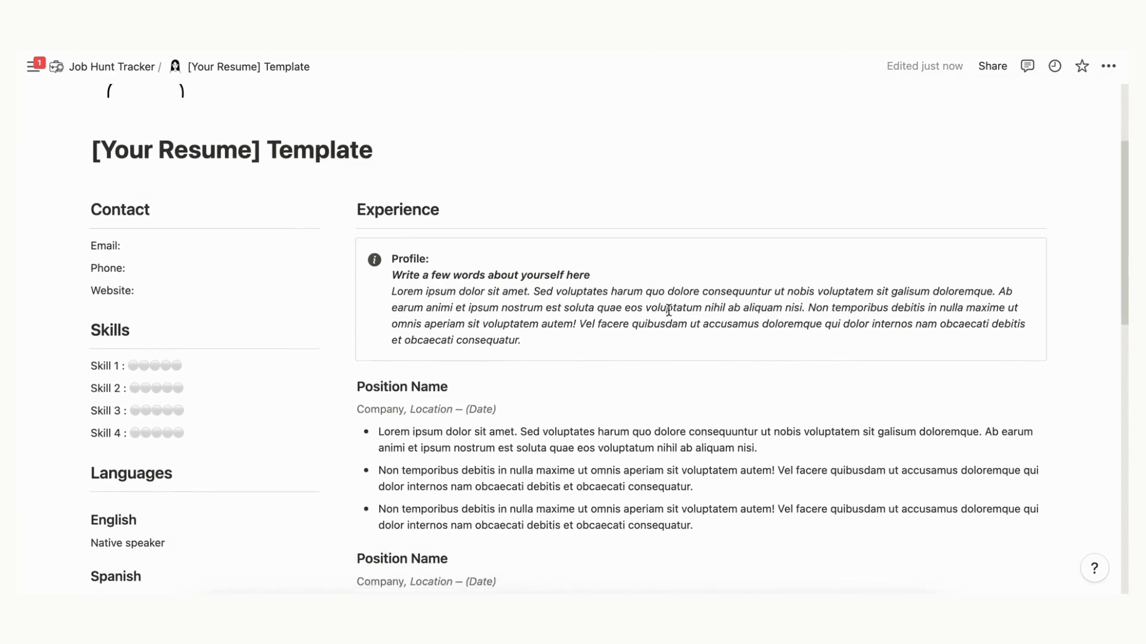
scroll("down", 3)
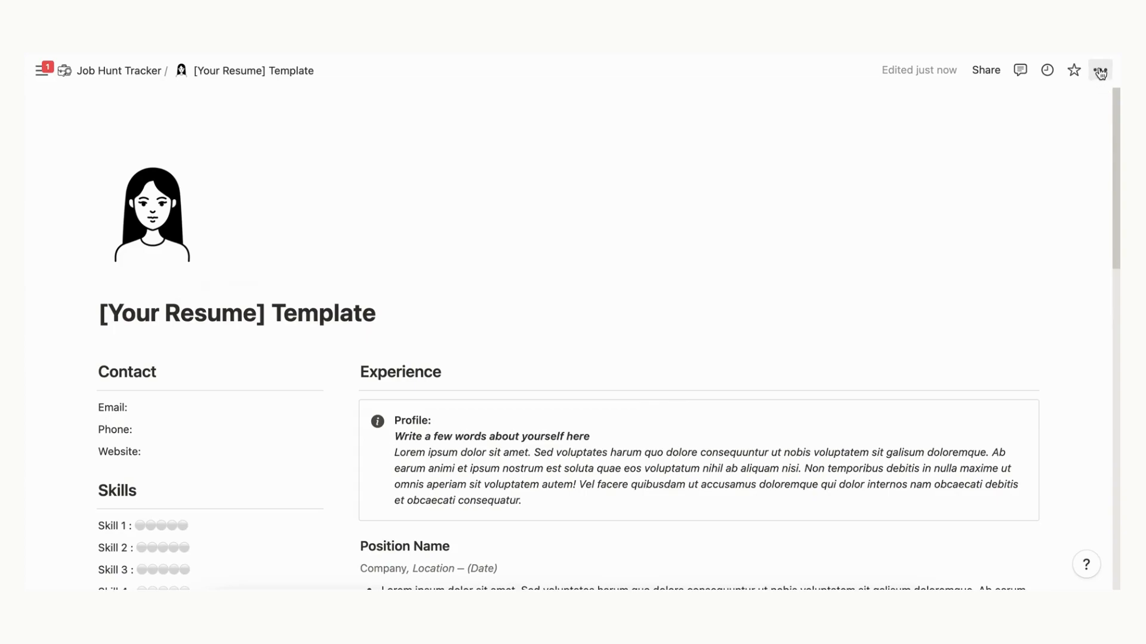
Step: Choose Export from the resume template's ••• page menu
left_click(1101, 70)
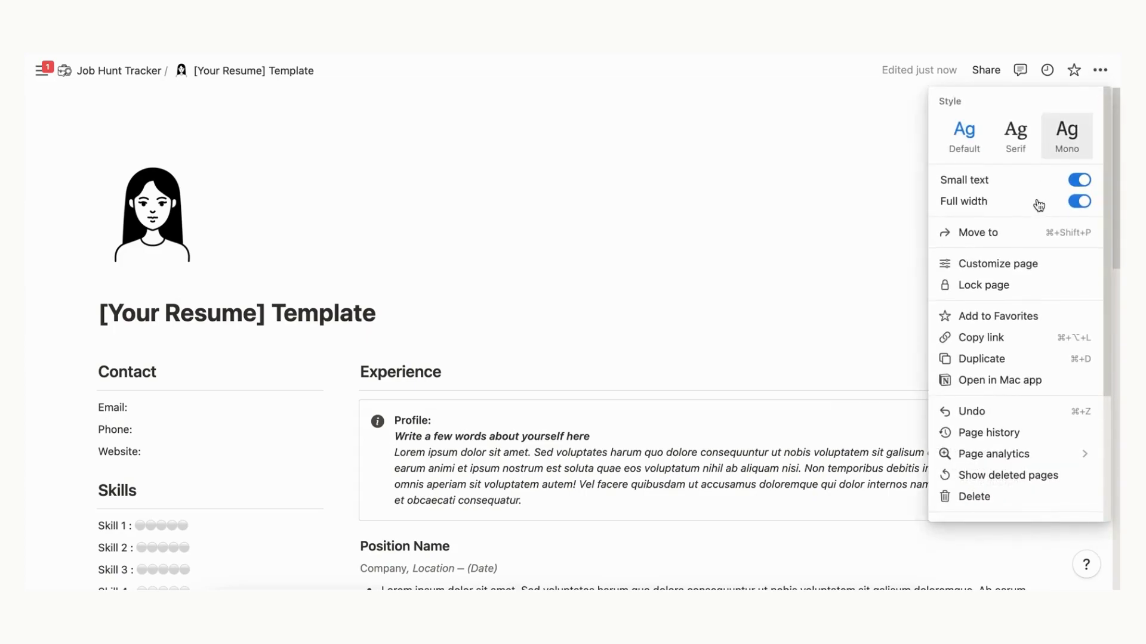
mouse_move(1019, 389)
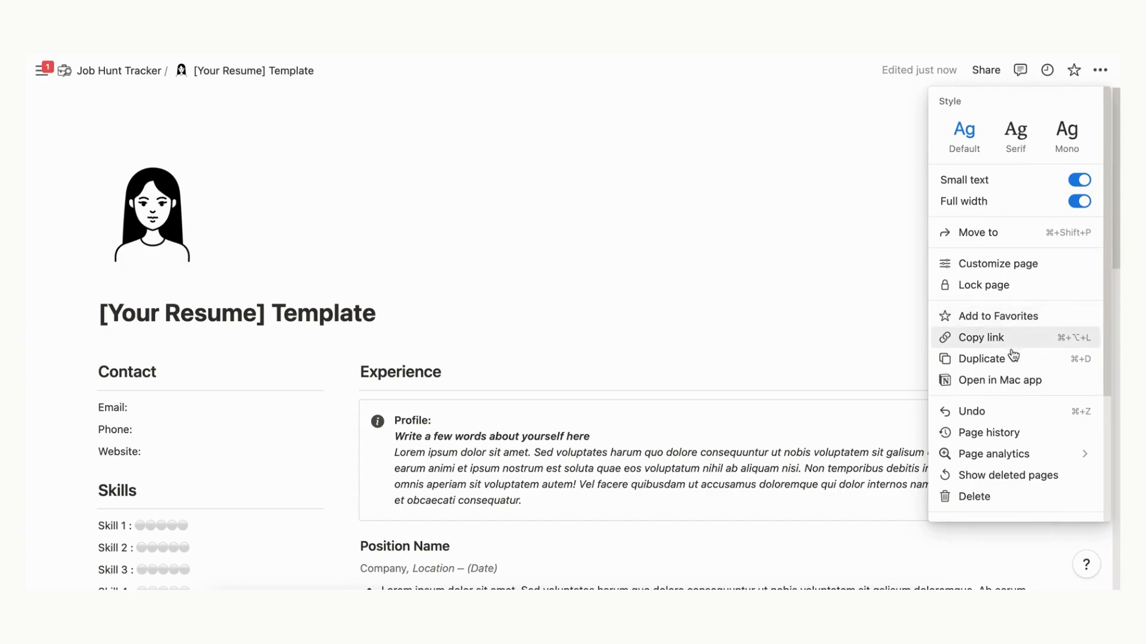
mouse_move(1012, 500)
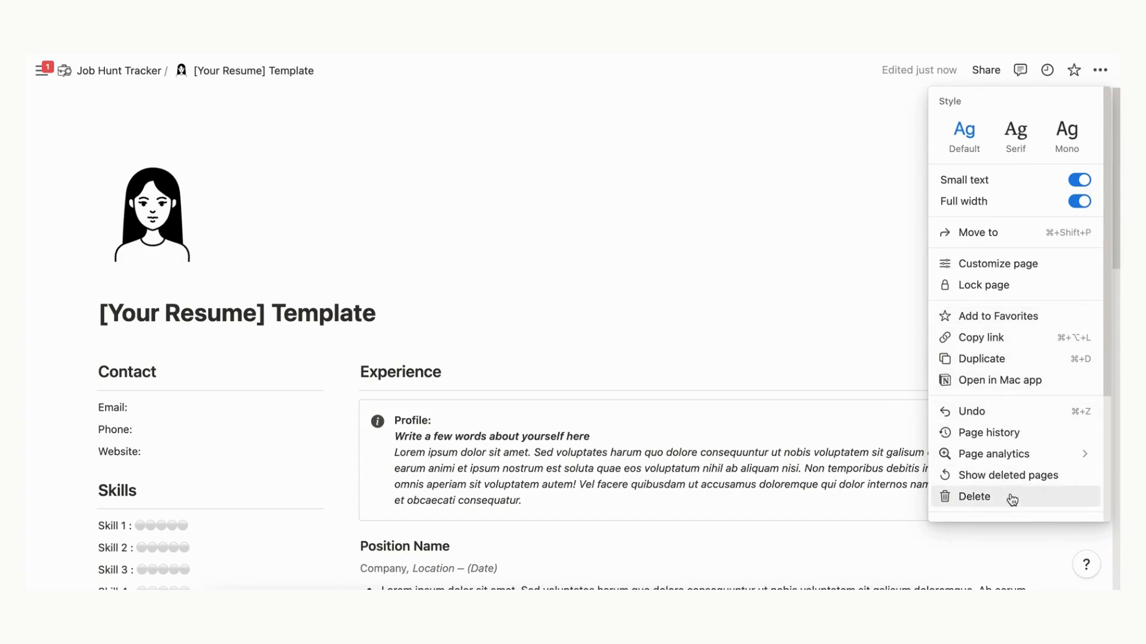
left_click(975, 366)
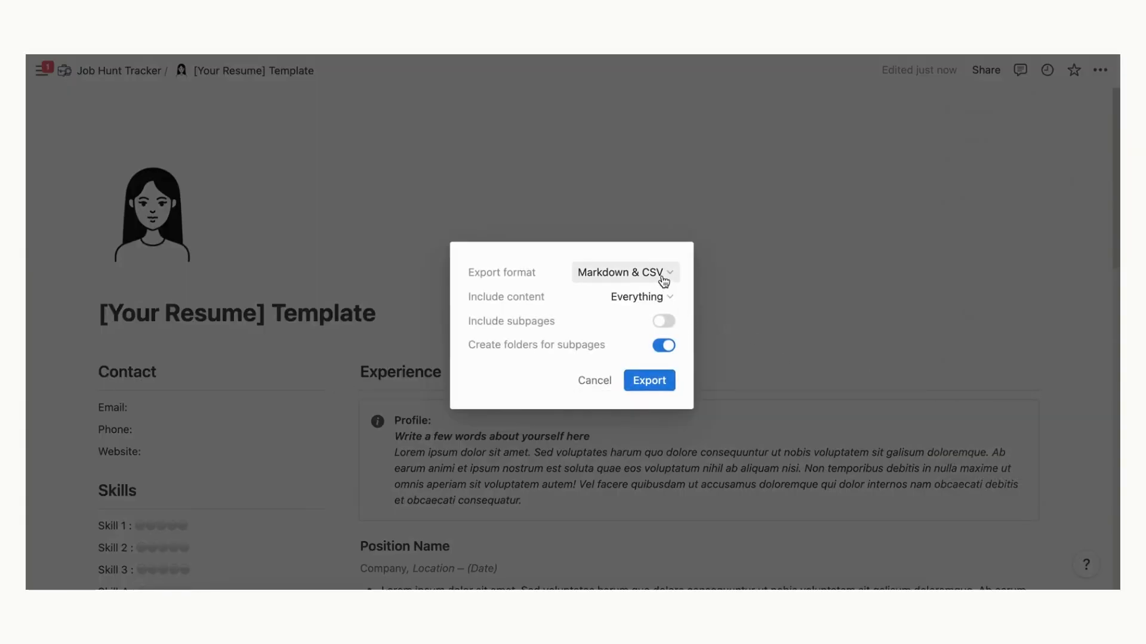
Step: Export the resume template as a PDF at 50% scale with A4 page format
left_click(623, 273)
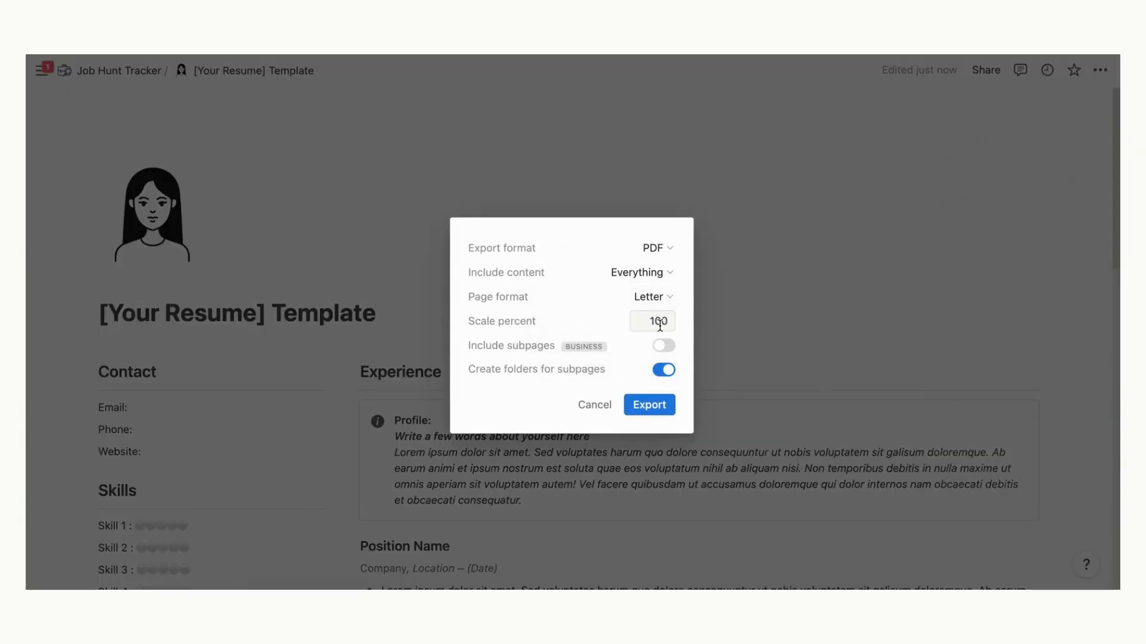
type("50")
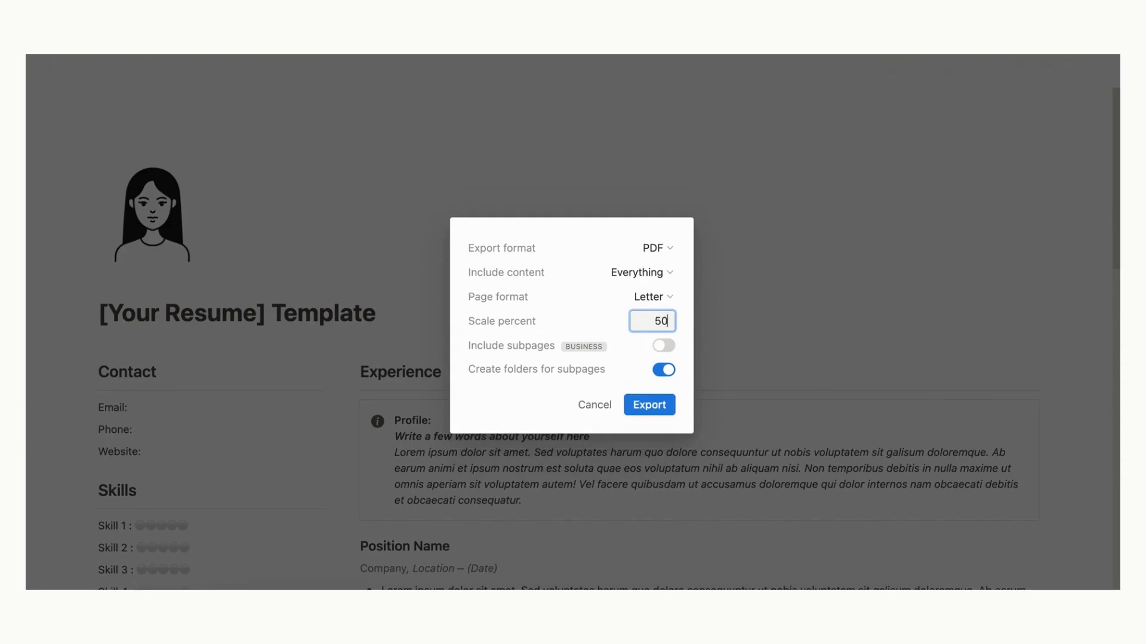
left_click(653, 297)
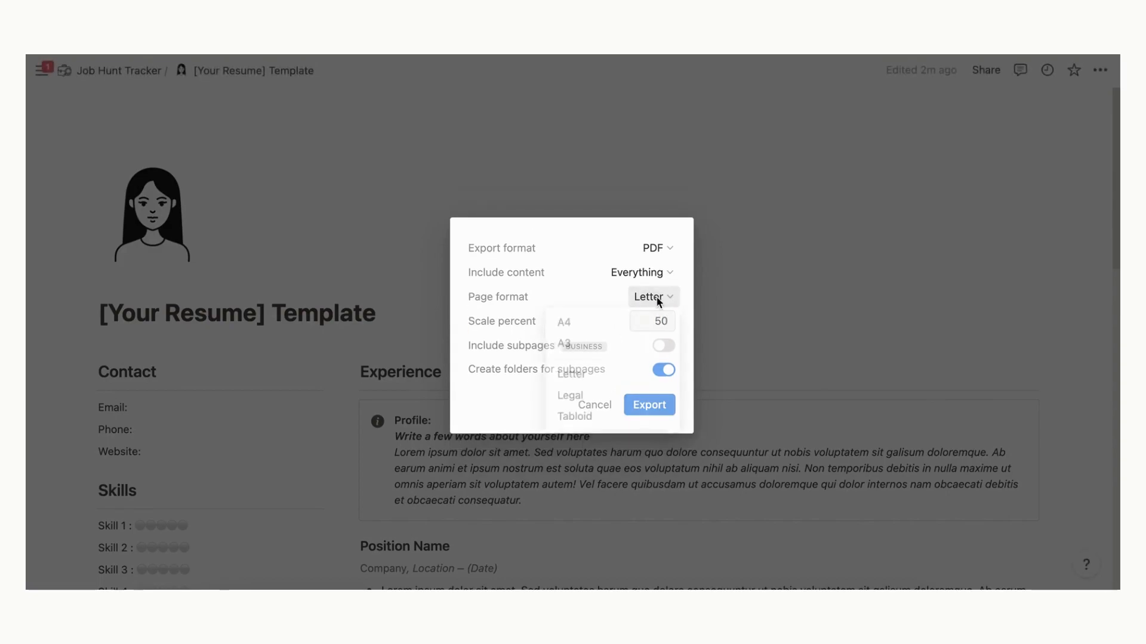
left_click(563, 322)
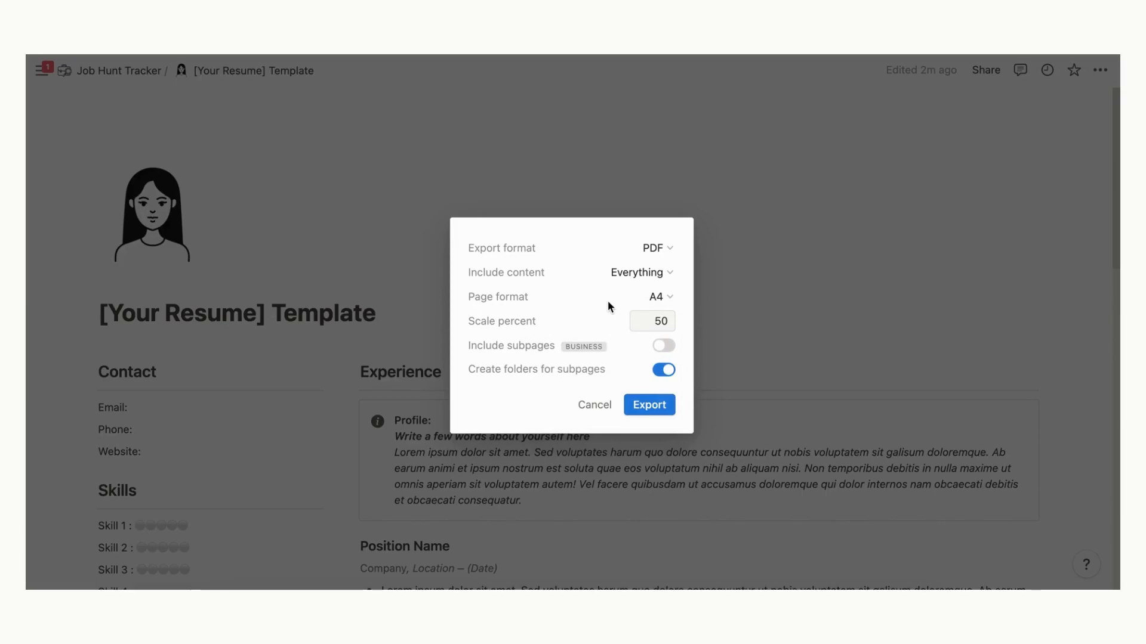
left_click(650, 405)
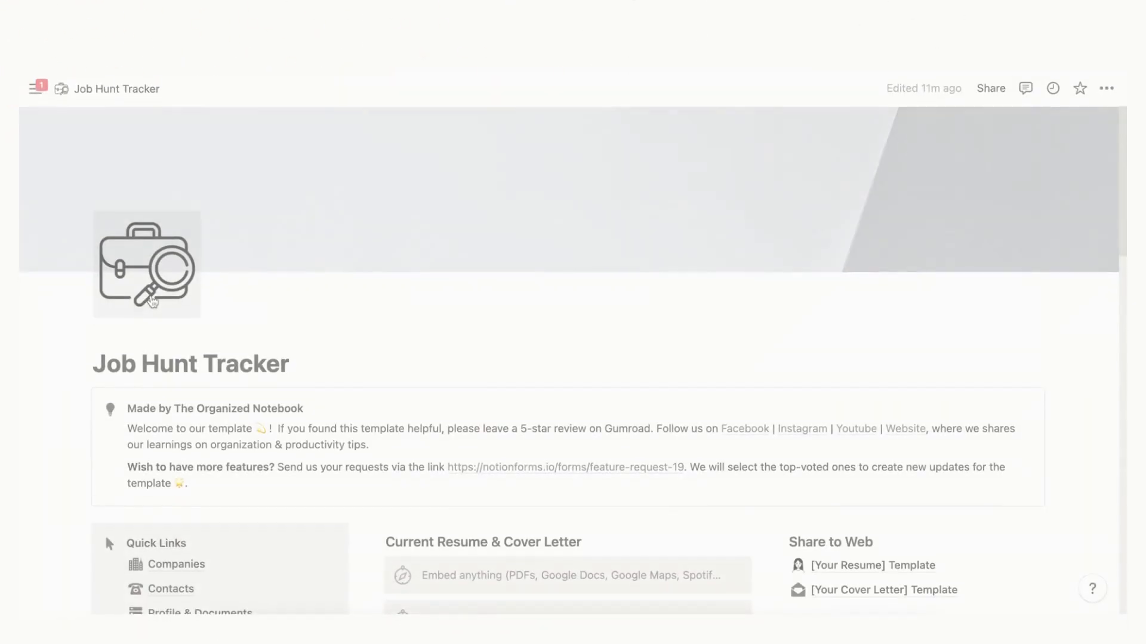
Step: Scroll the tracker page and follow the Website link to the makers' template article
scroll("down", 3)
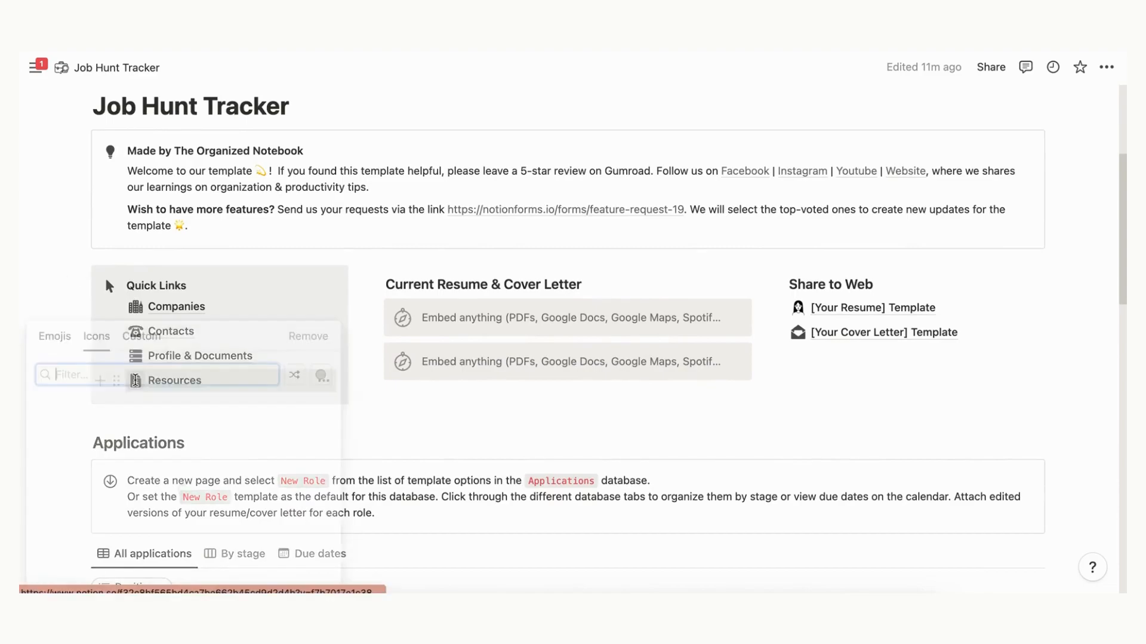
left_click(96, 336)
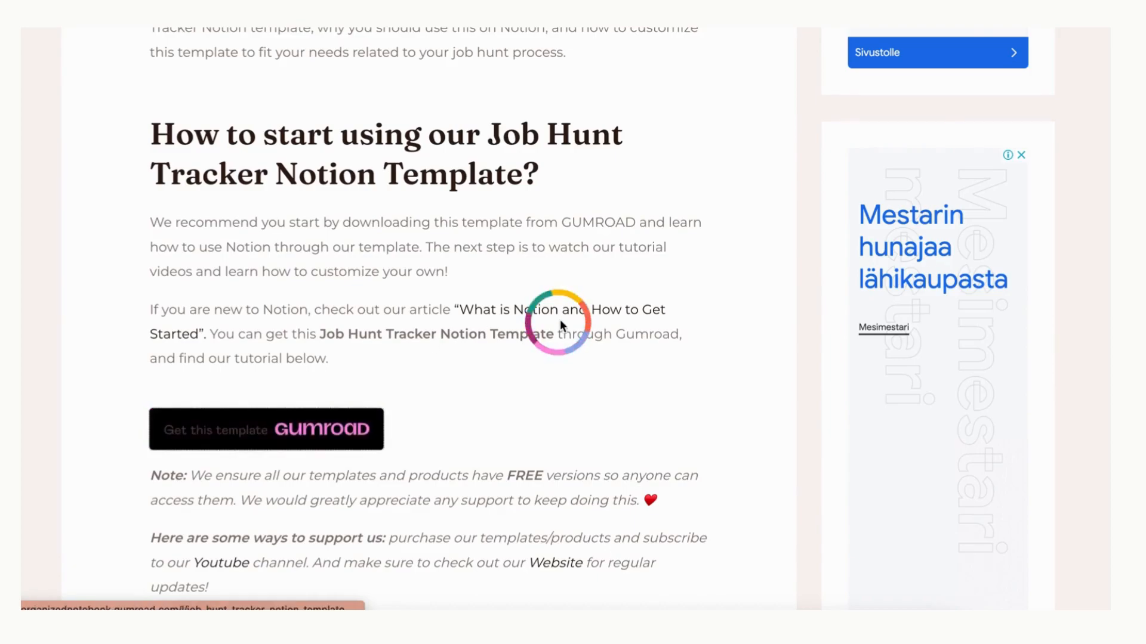
Step: Go to the Gumroad page, add the free template to cart, and enter a checkout email
left_click(265, 429)
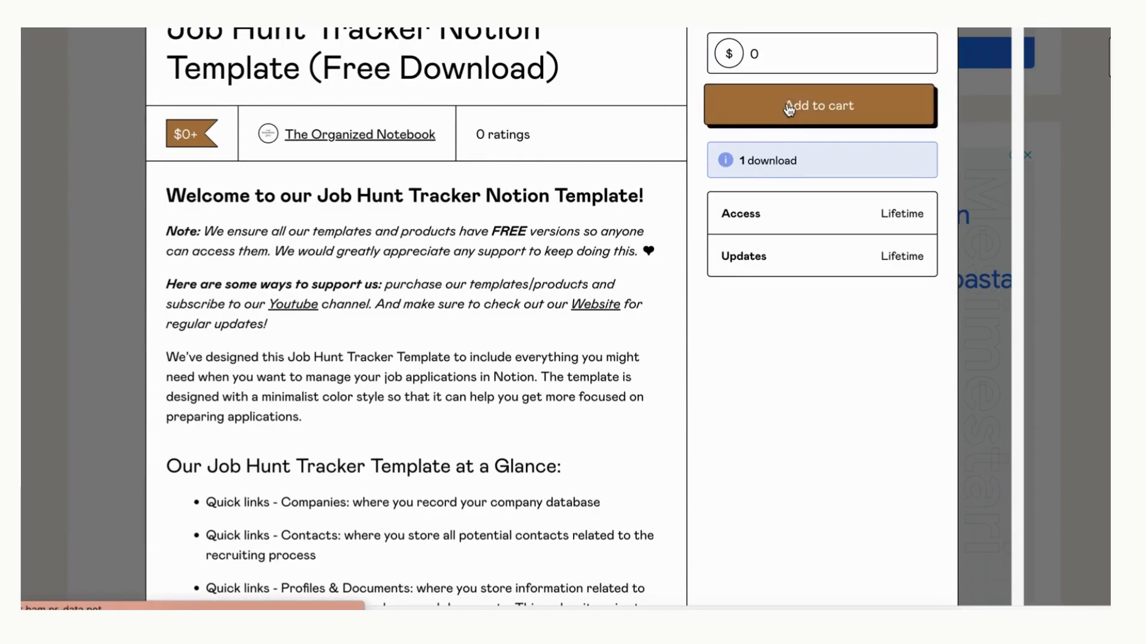
left_click(821, 105)
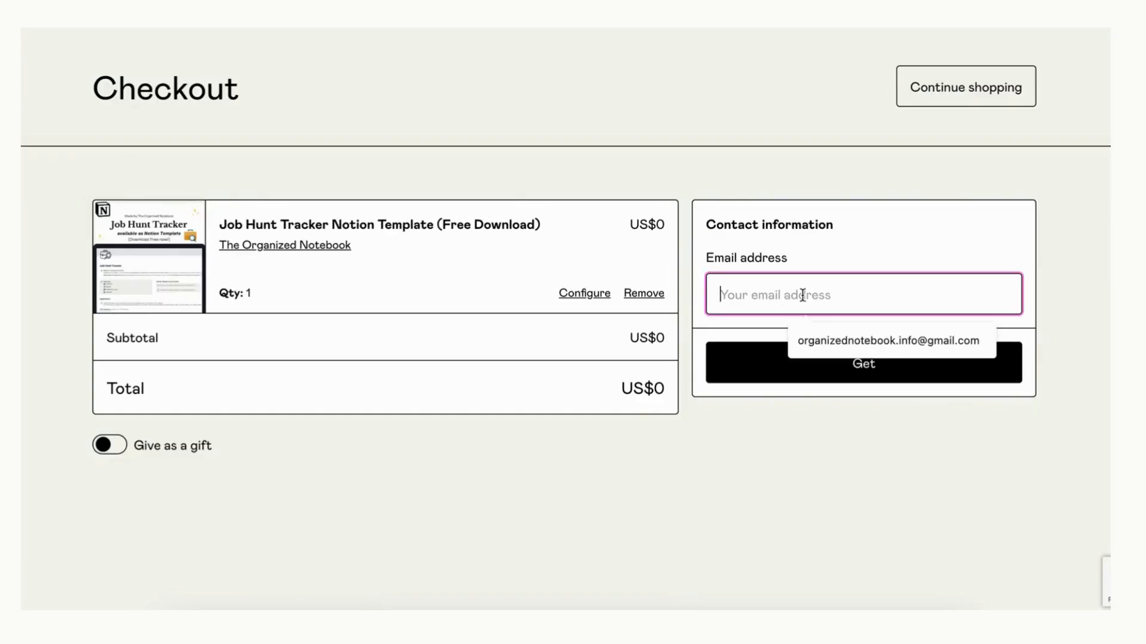
left_click(863, 362)
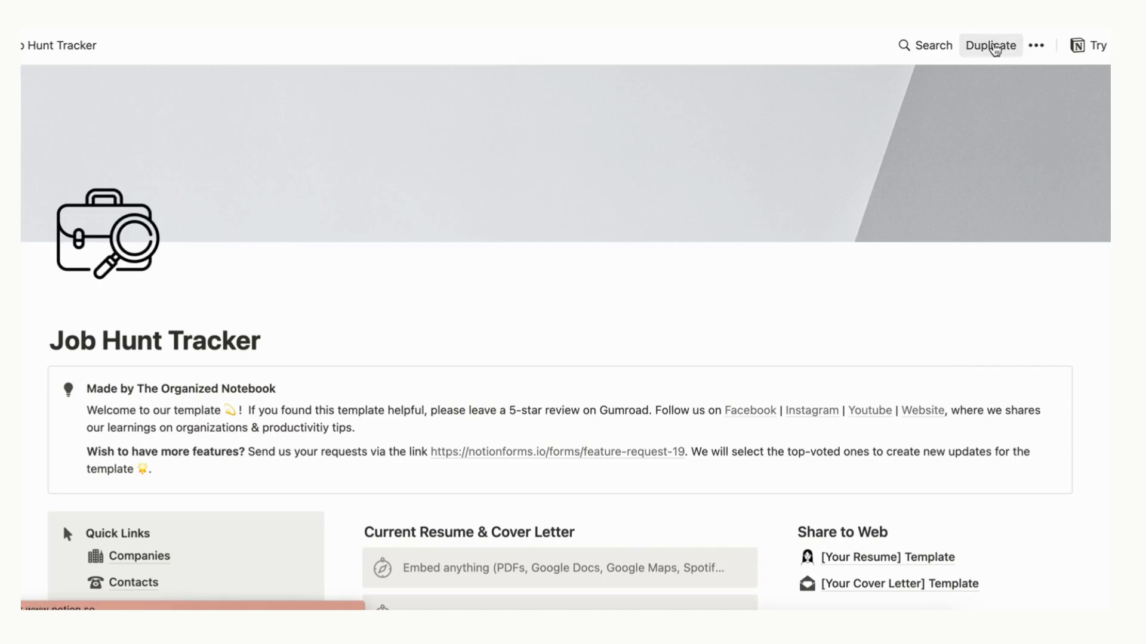
Step: Duplicate the public template into the organized notebook's Notion workspace
left_click(992, 44)
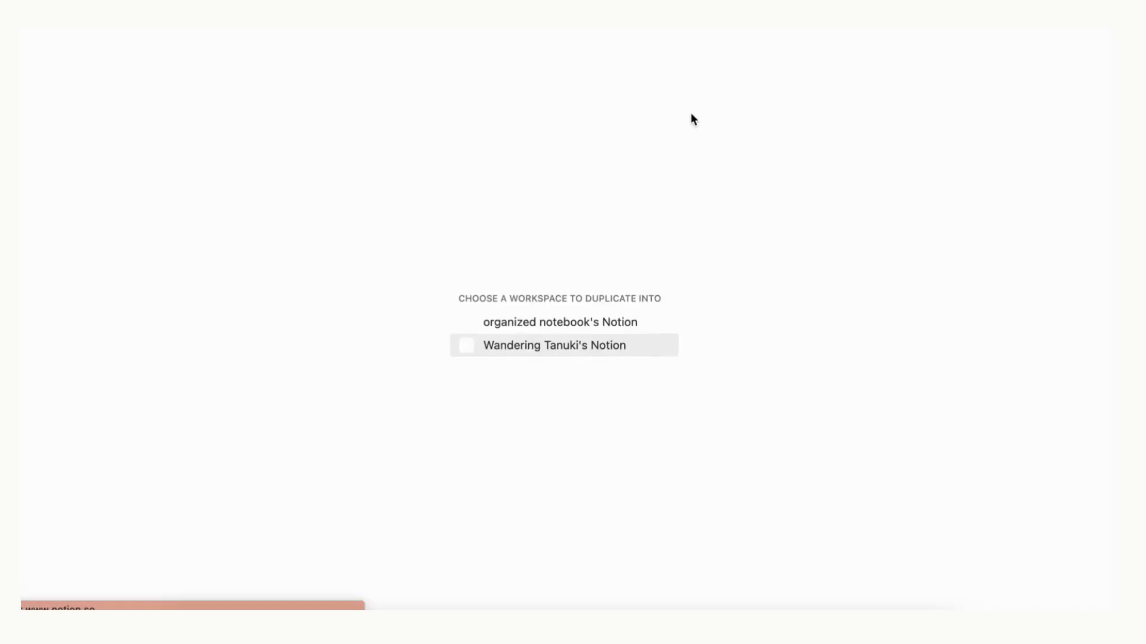
left_click(559, 322)
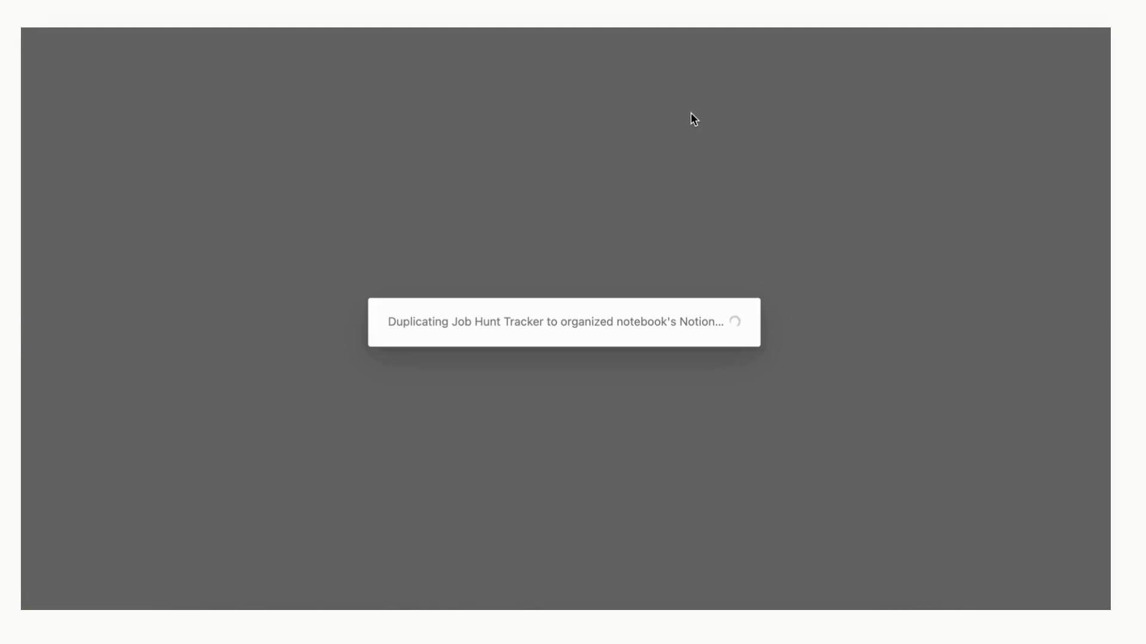